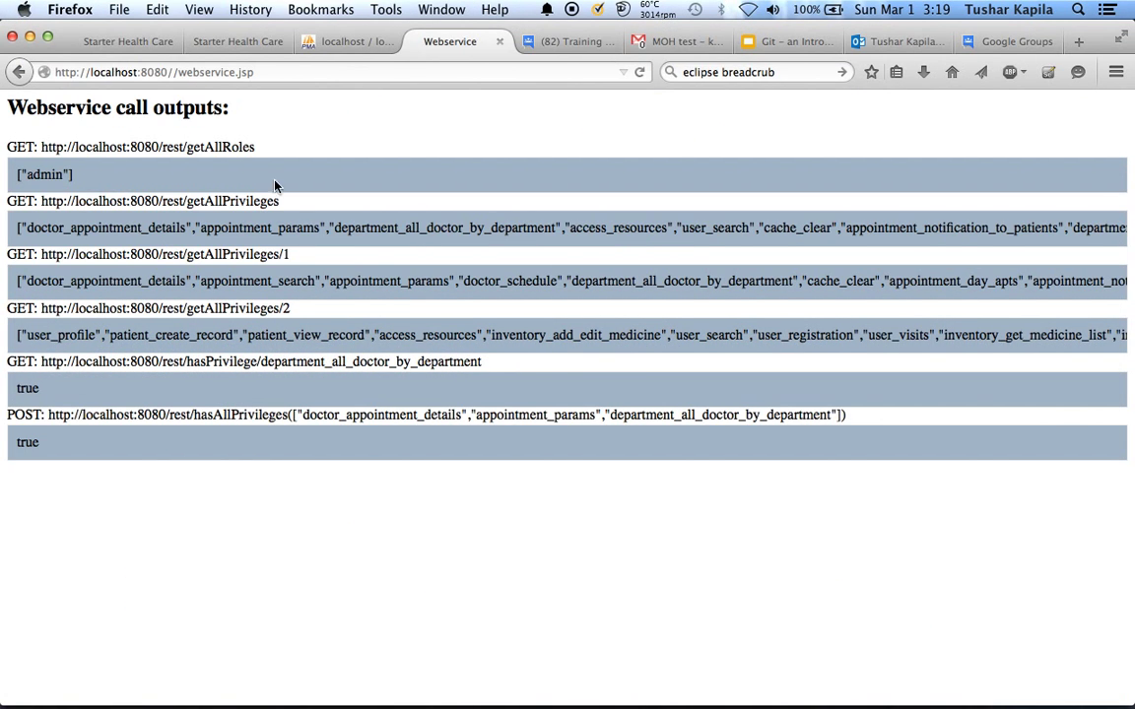
Browse the mohStarter User and privilege tables in phpMyAdmin
left_click(339, 41)
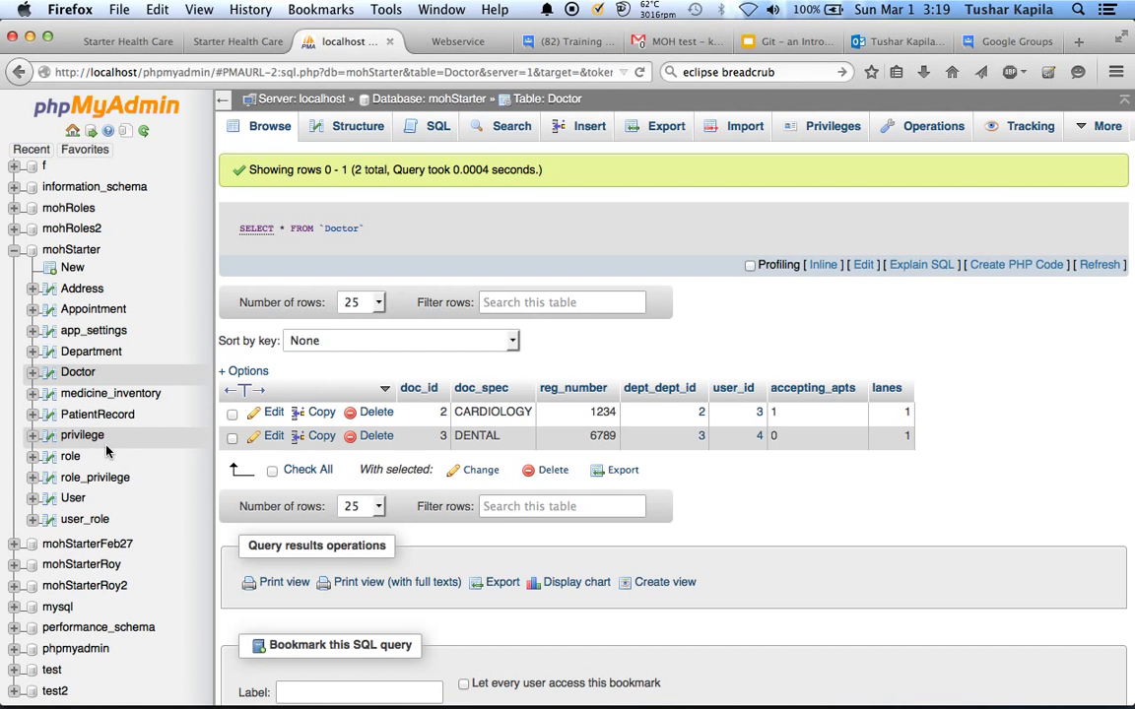
mouse_move(78, 457)
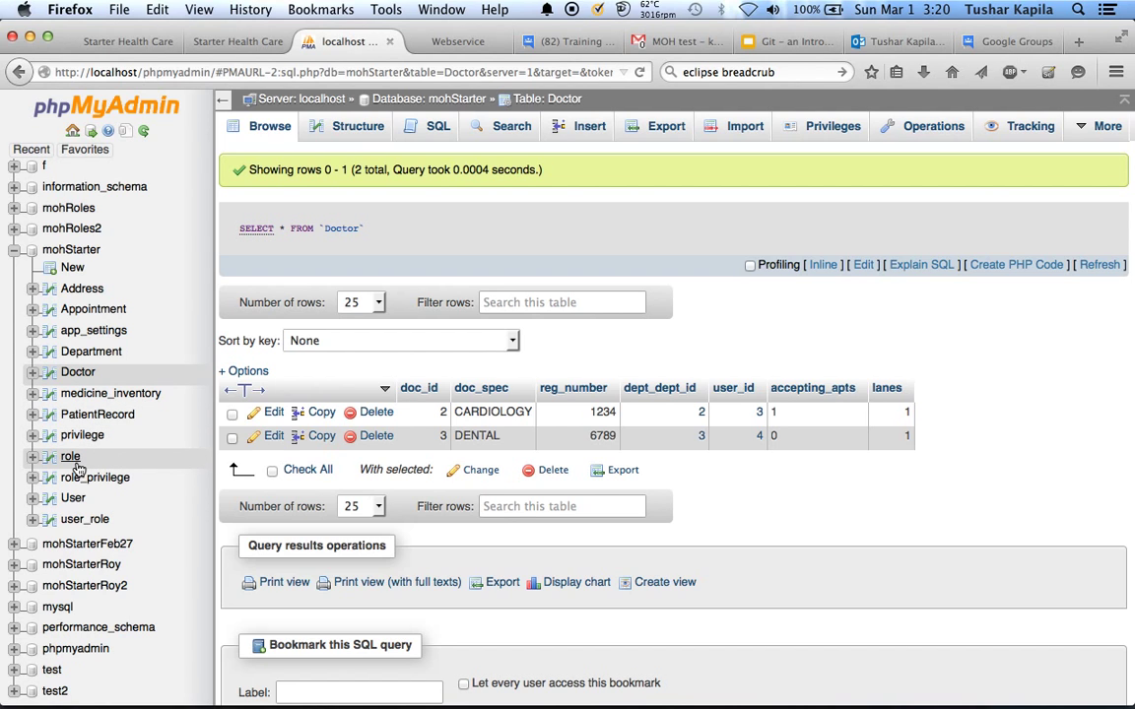
left_click(72, 500)
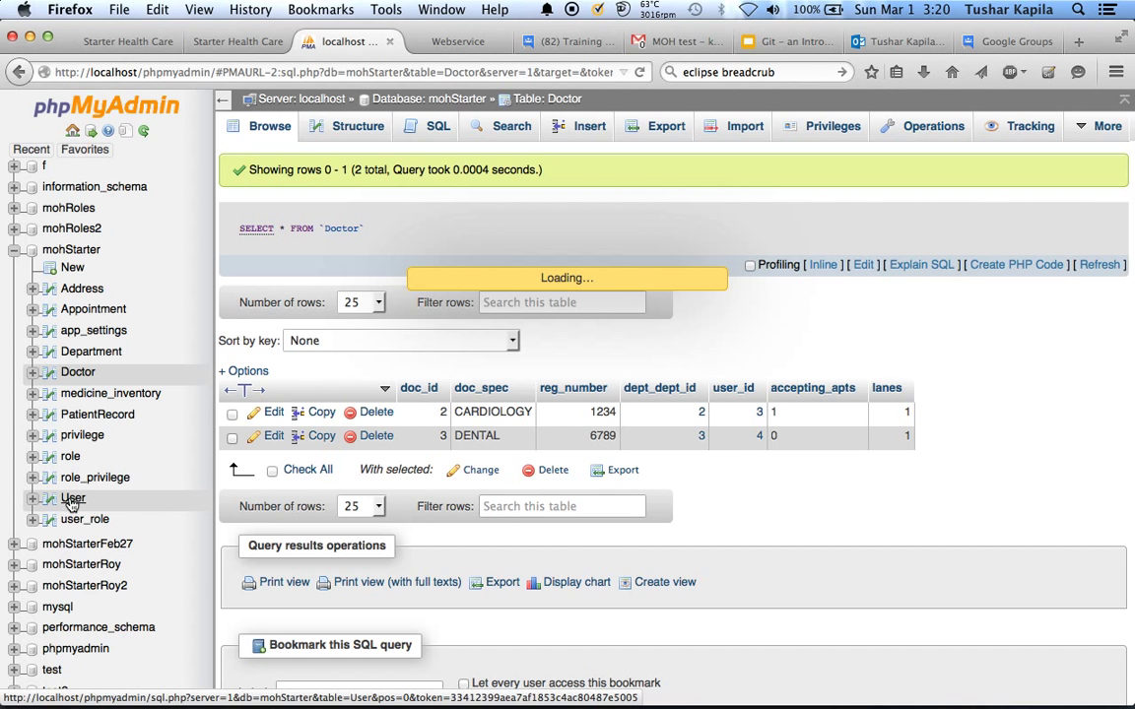
left_click(73, 498)
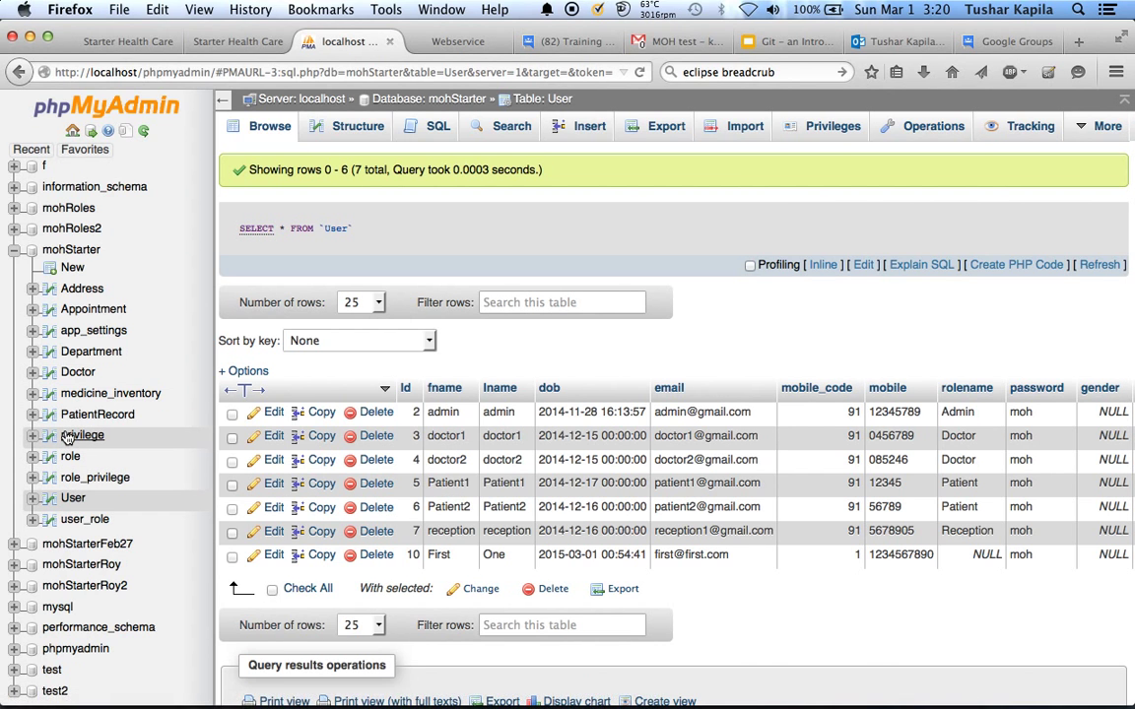
left_click(83, 436)
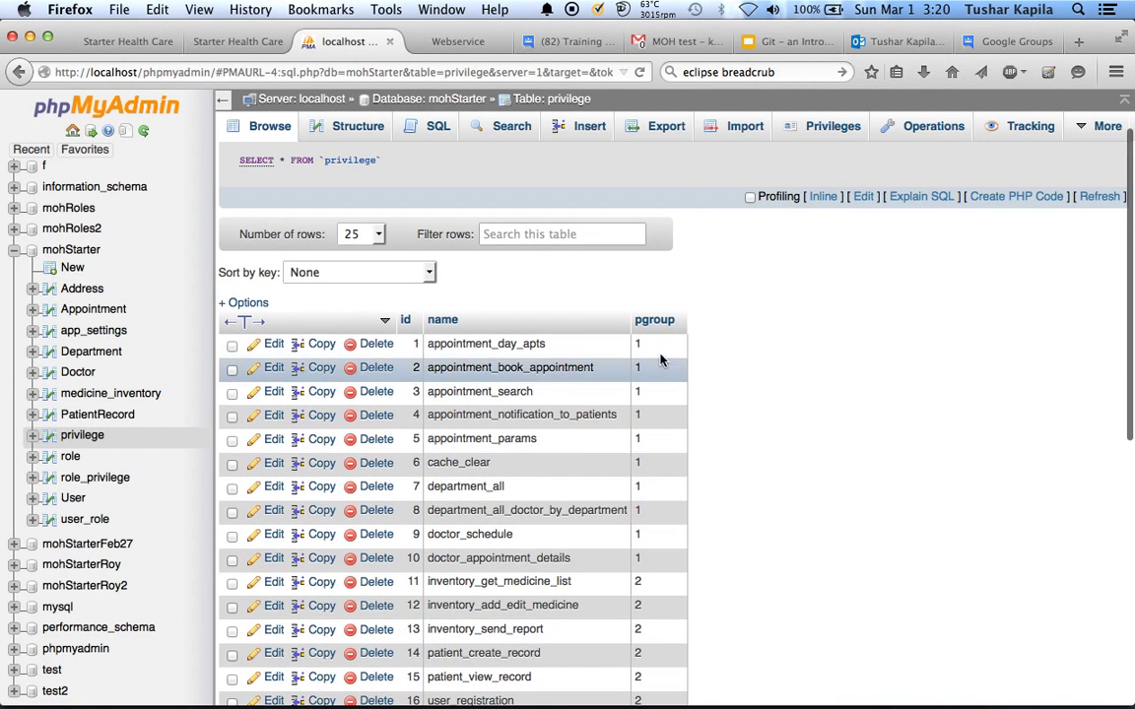
mouse_move(714, 500)
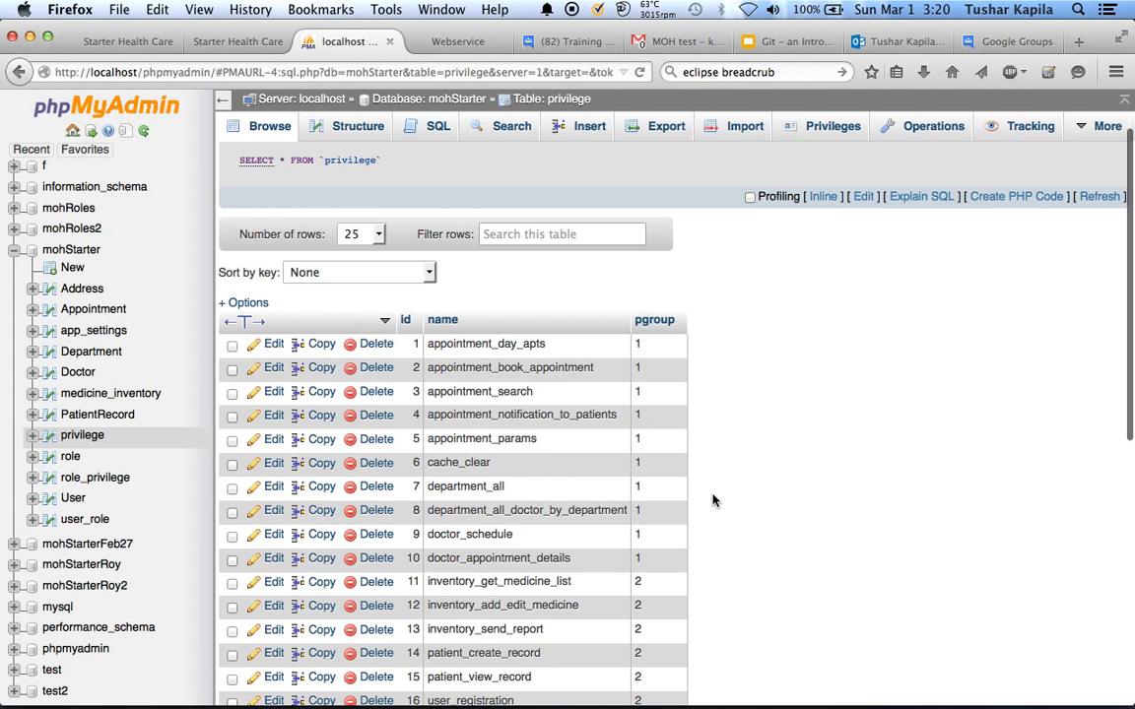
scroll("down", 3)
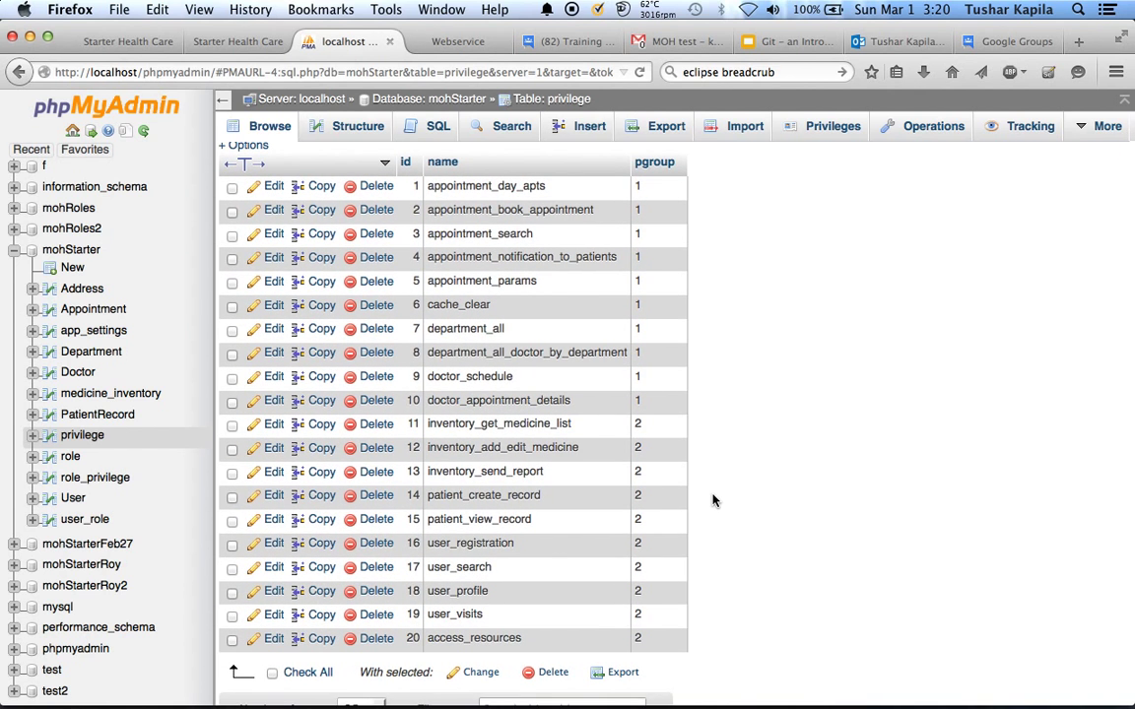
scroll("down", 3)
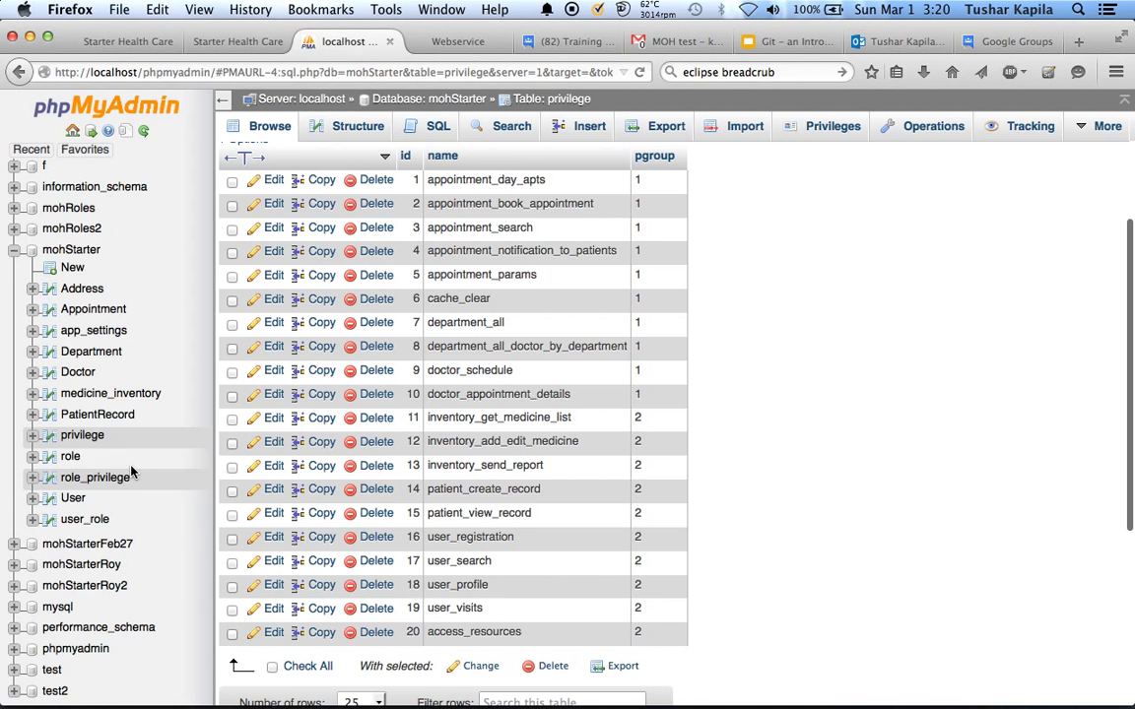
Browse the role, user_role and role_privilege mapping tables
left_click(71, 457)
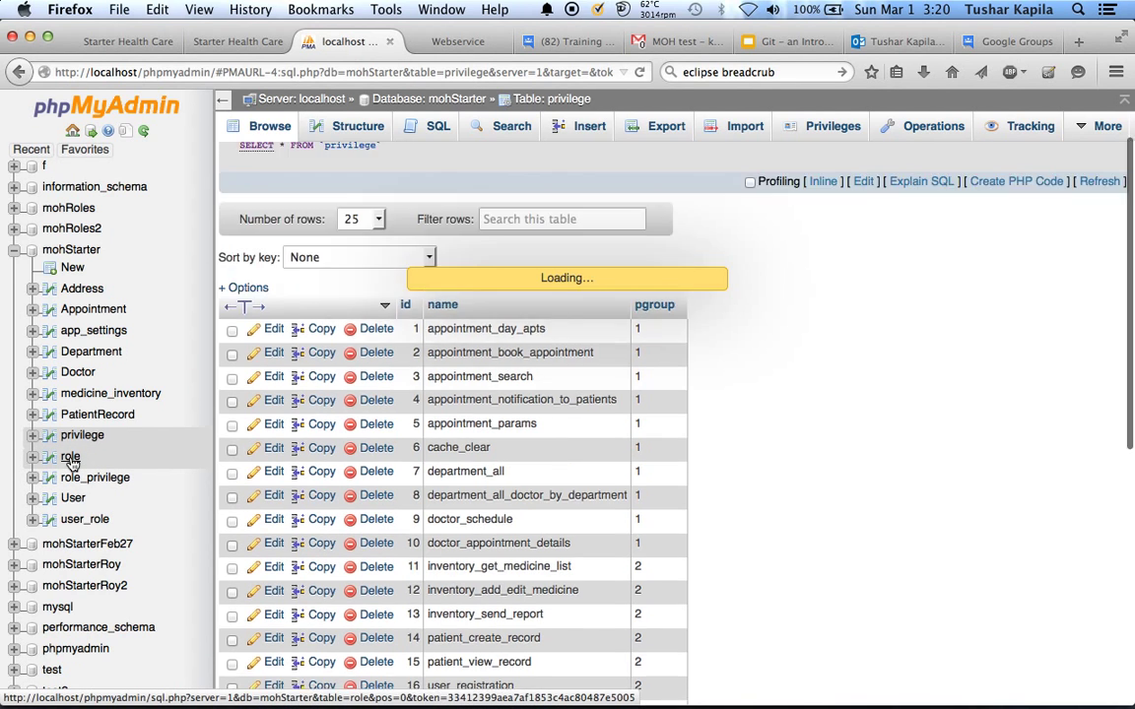
left_click(71, 457)
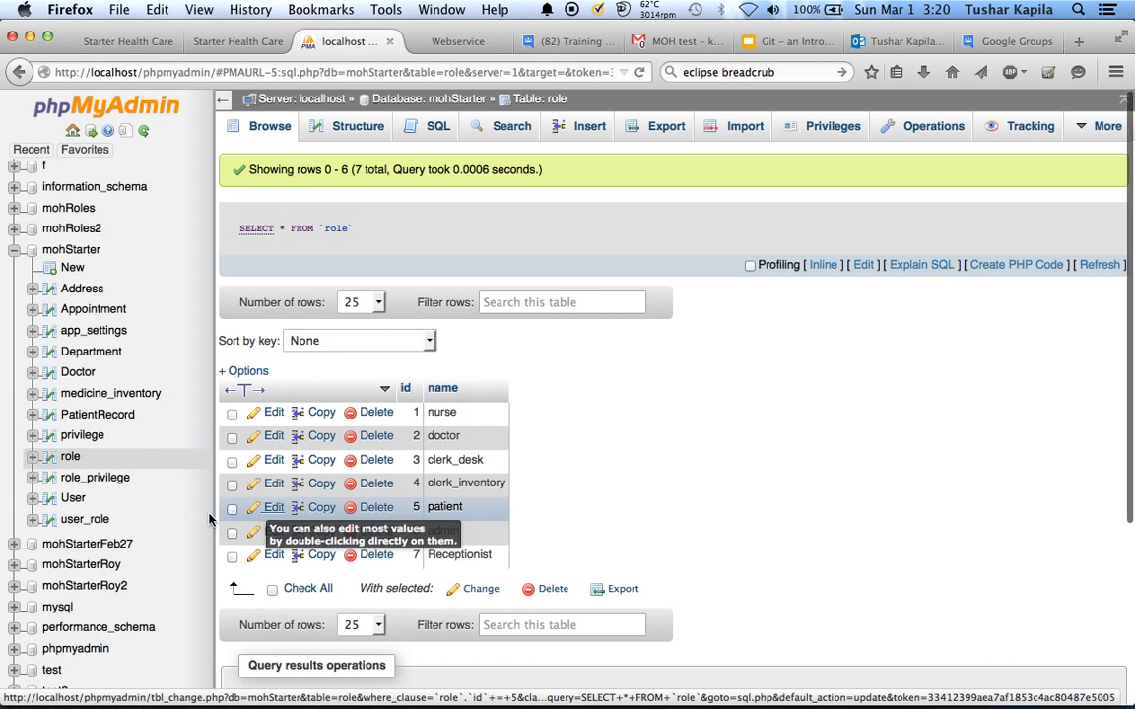
left_click(85, 520)
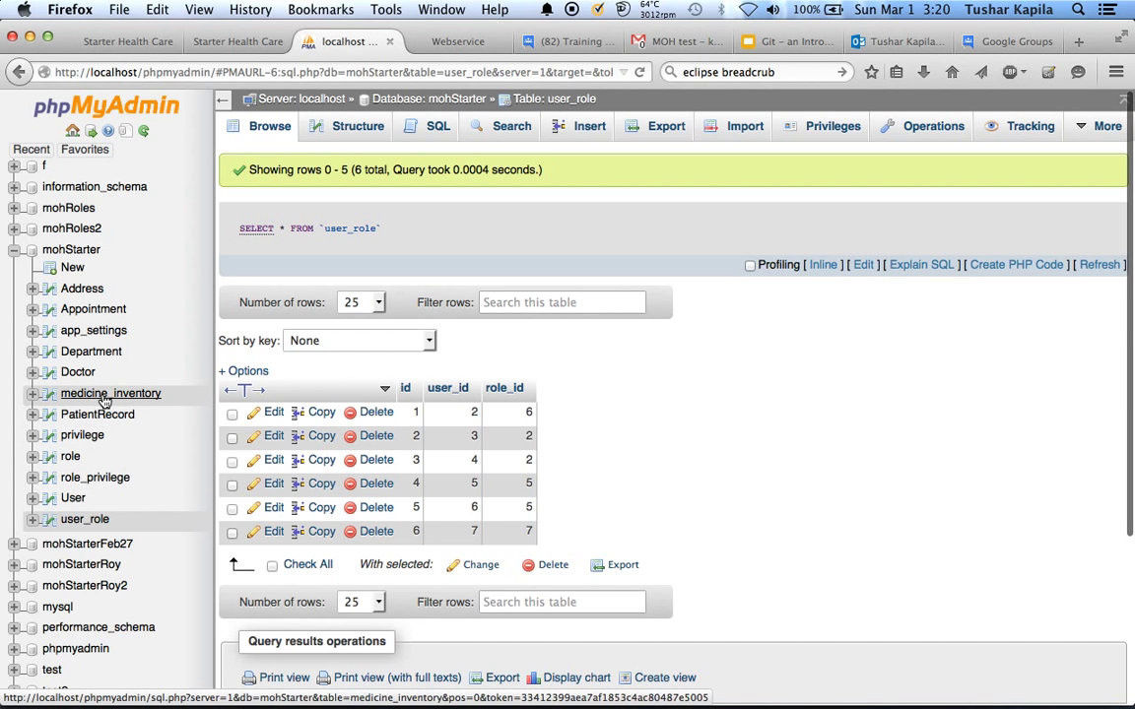
mouse_move(83, 435)
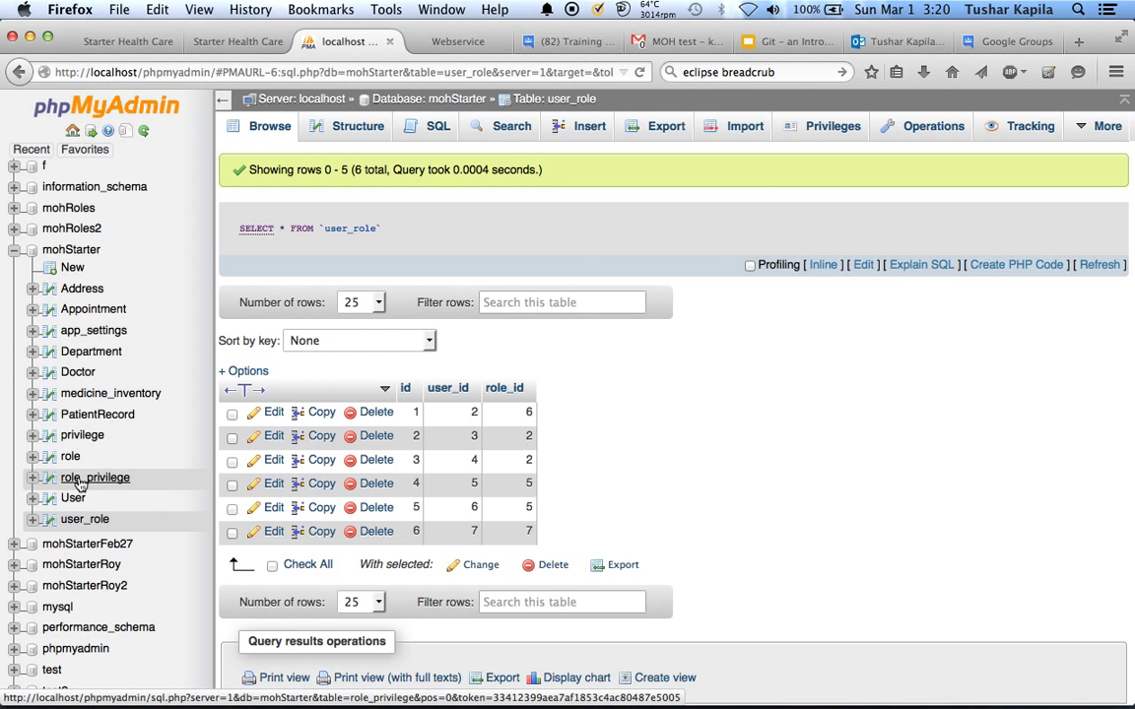
left_click(94, 479)
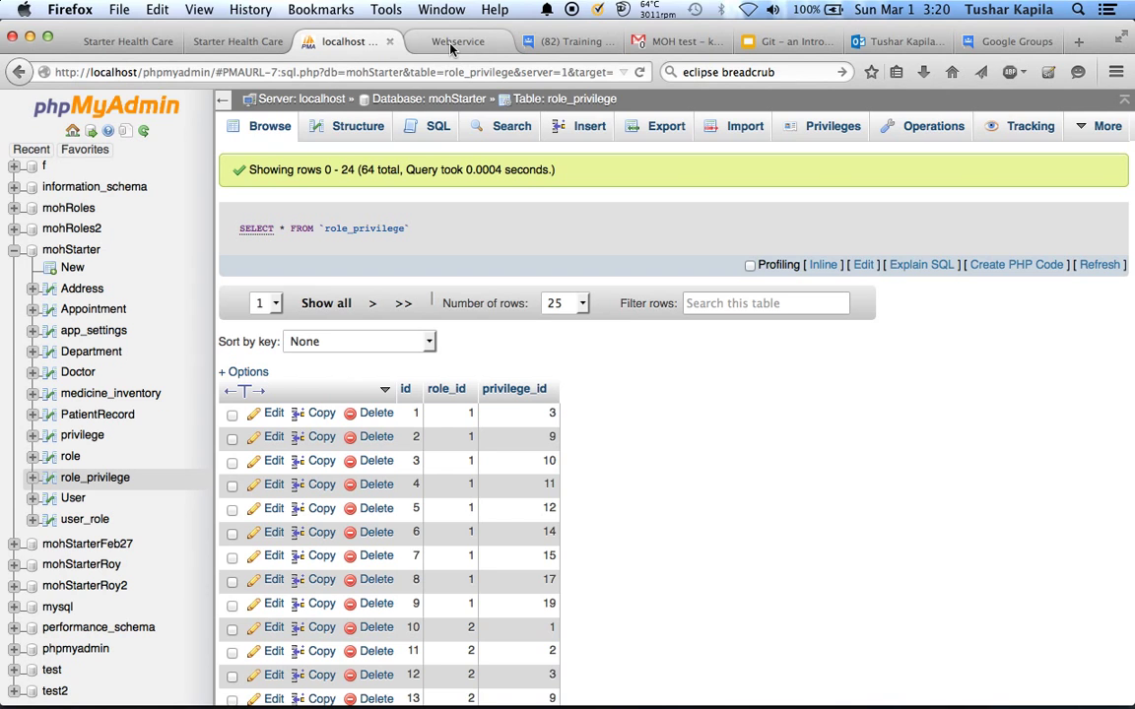
mouse_move(457, 41)
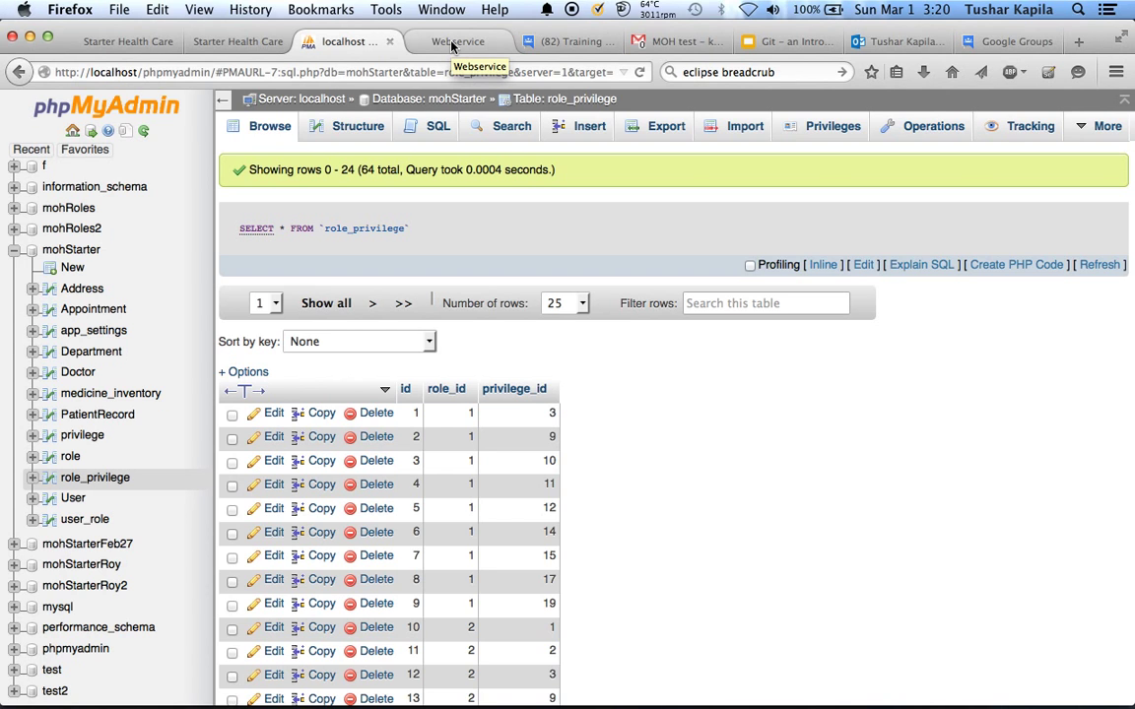
Highlight the getAllRoles address, hasPrivilege path and 'doctor' check in the admin webservice outputs
left_click(457, 41)
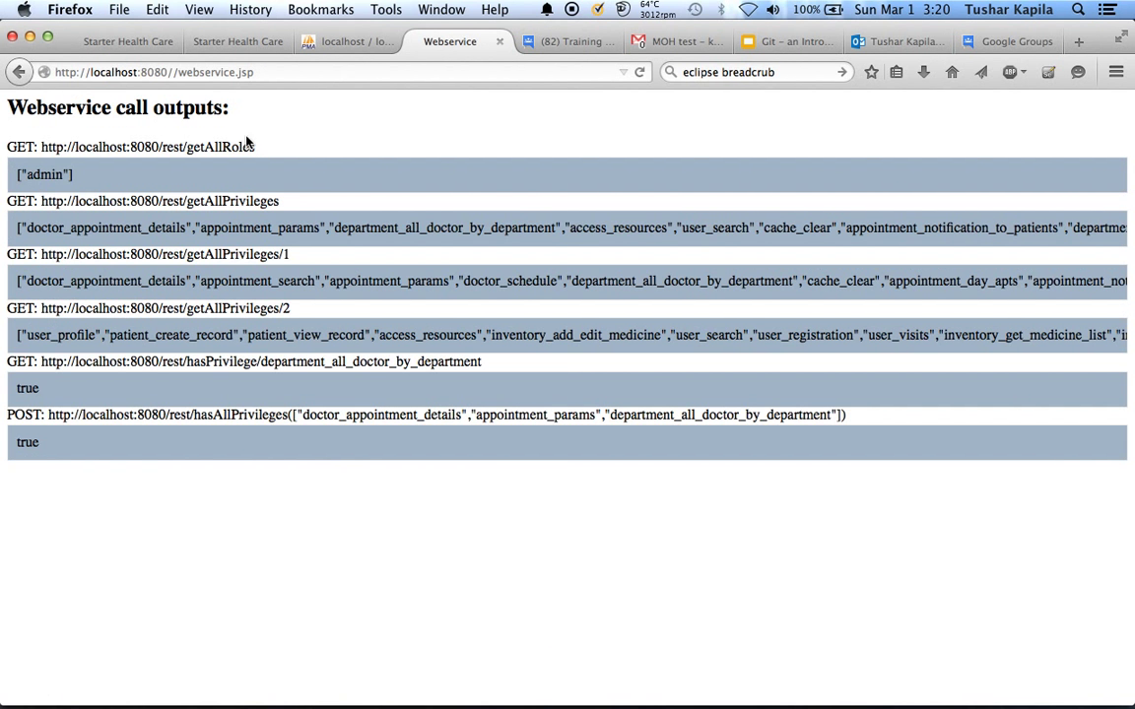
mouse_move(264, 99)
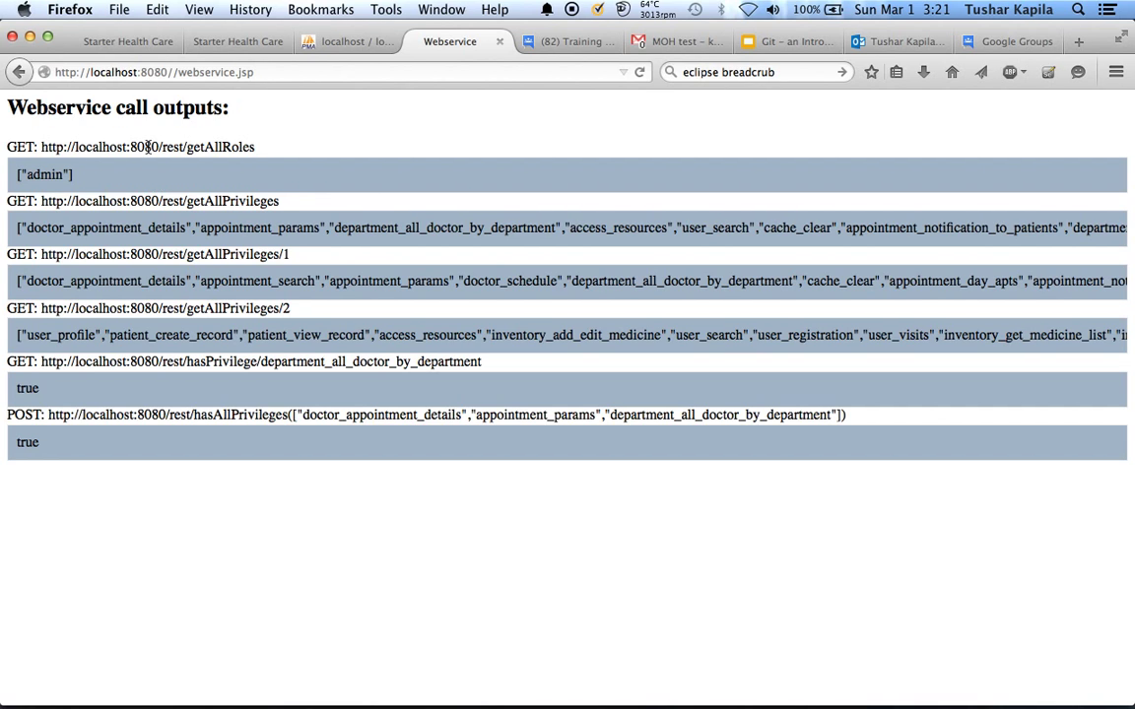
double_click(237, 201)
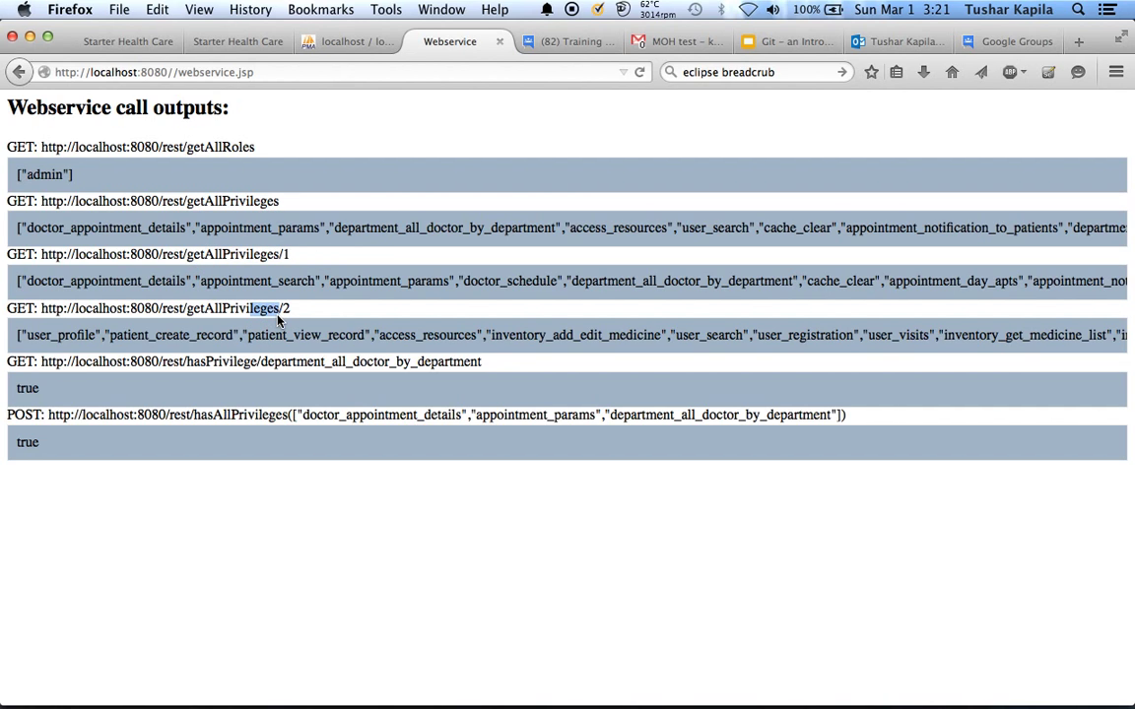
mouse_move(178, 369)
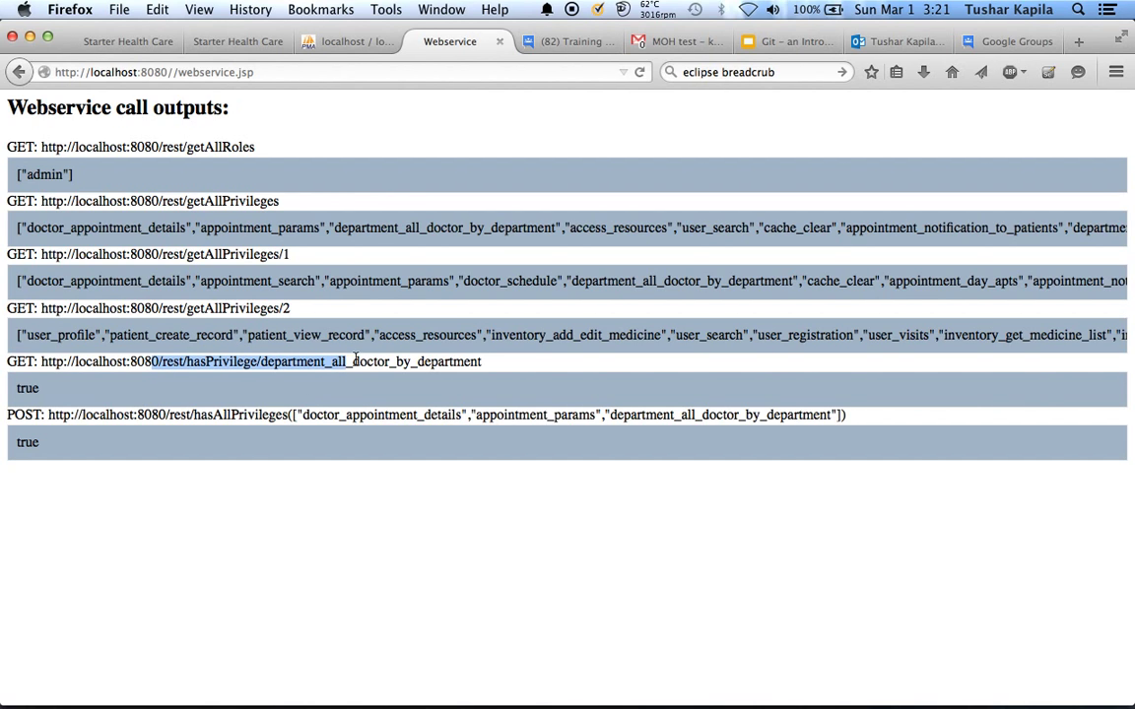
double_click(370, 362)
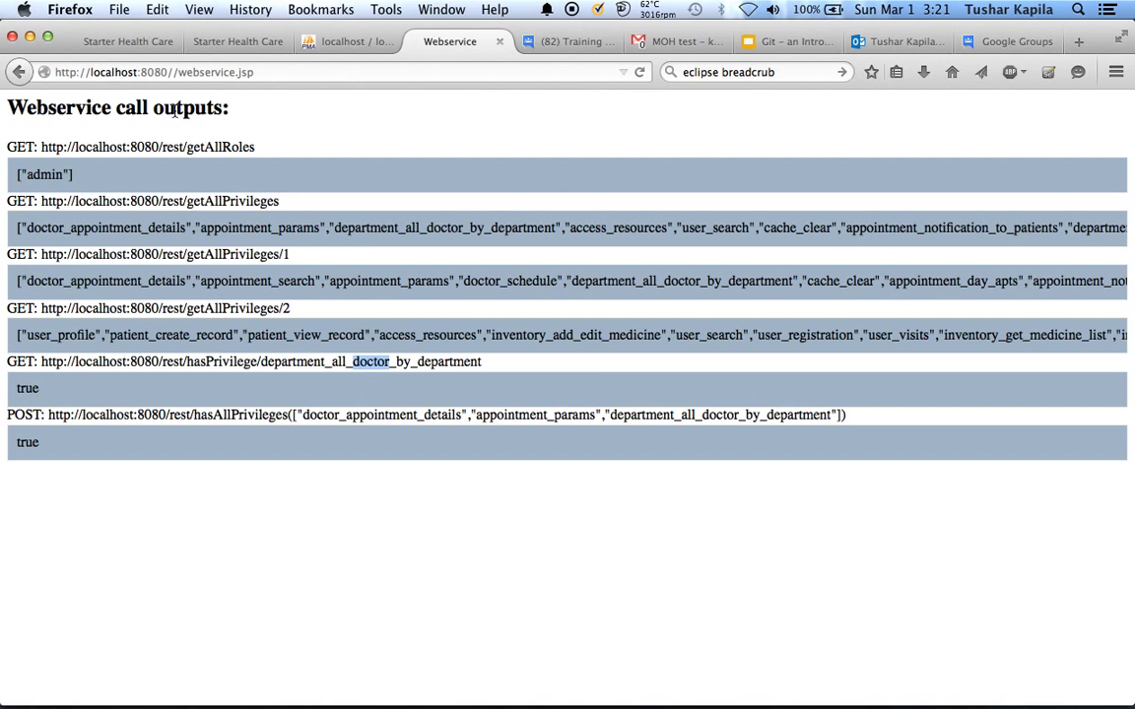
double_click(28, 386)
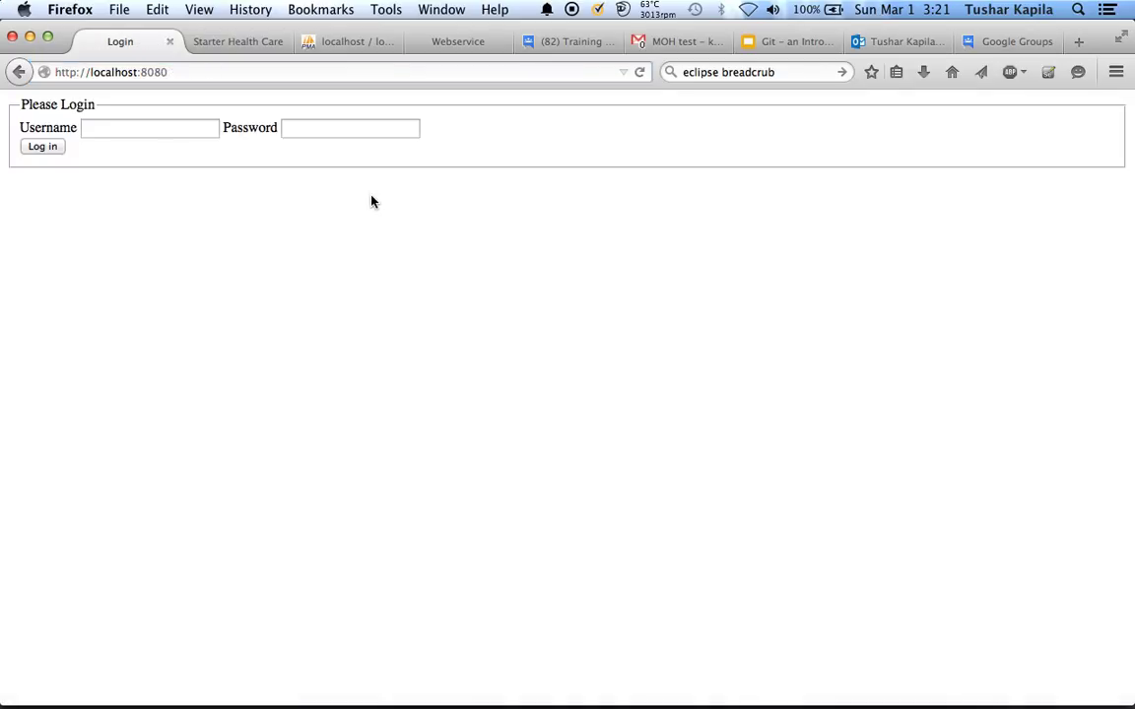
Log in with the saved patient account and reload the webservice outputs page
left_click(150, 126)
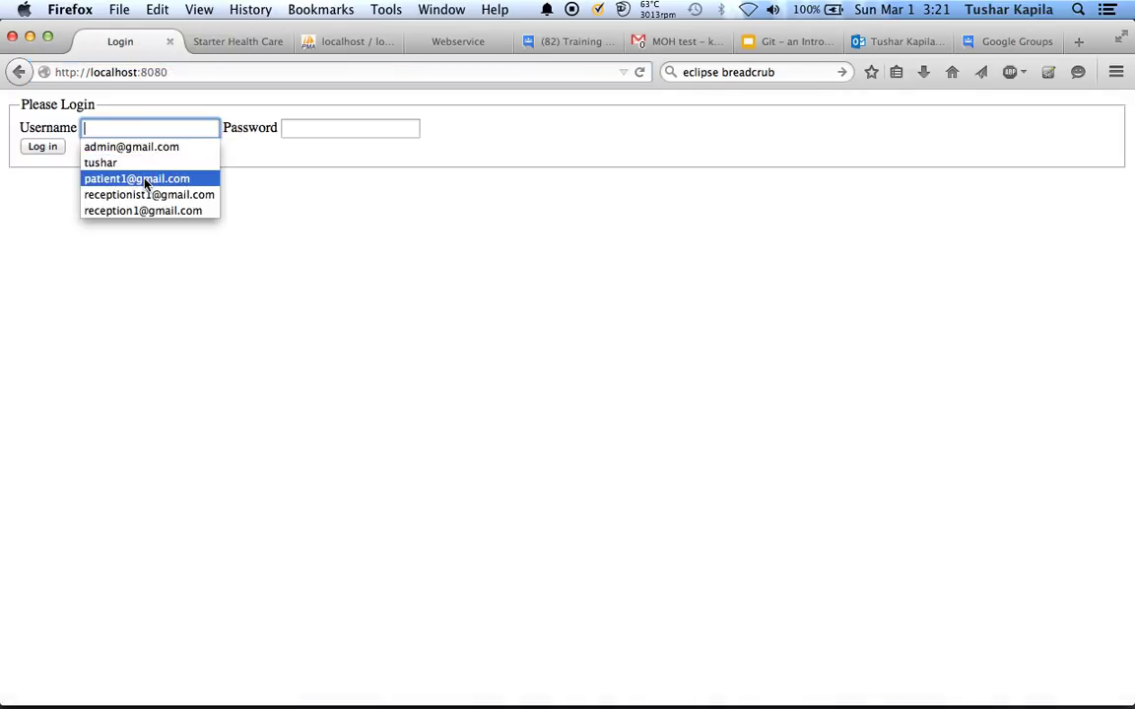
left_click(138, 178)
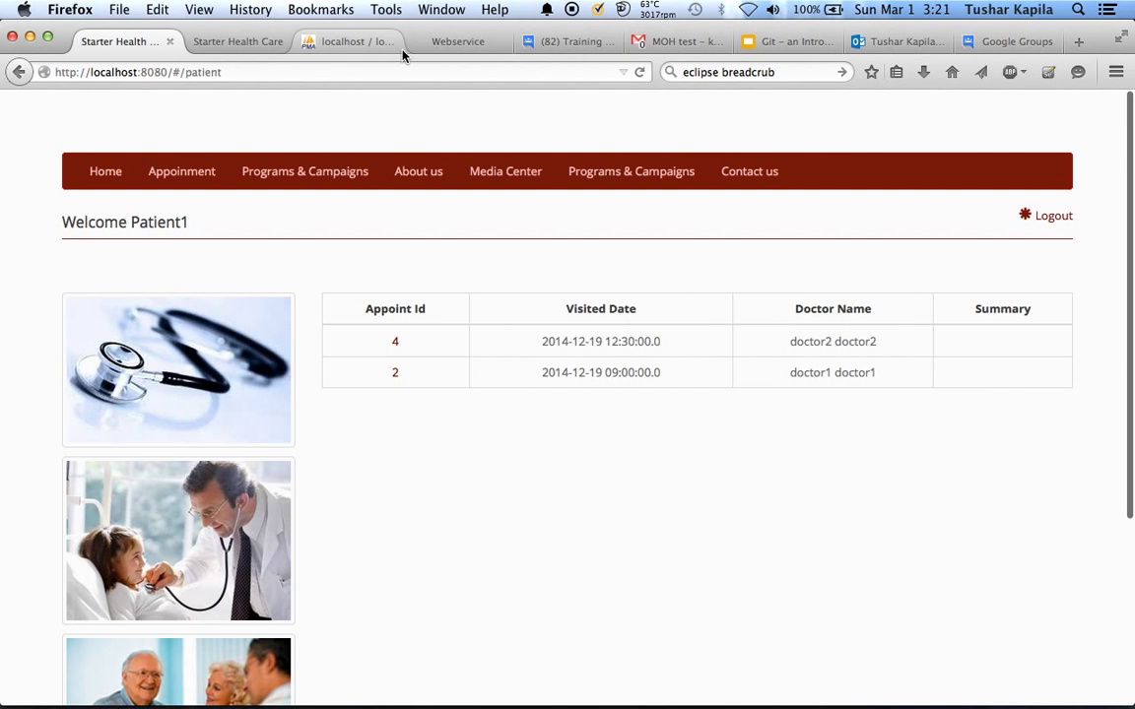
left_click(457, 42)
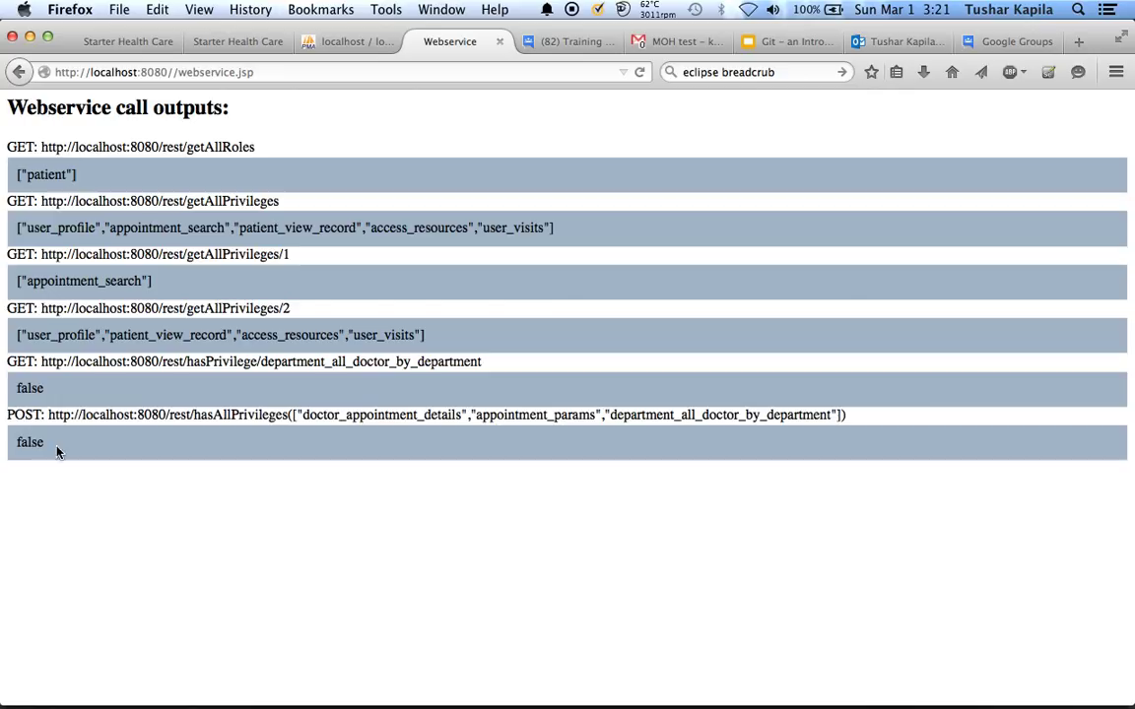
Highlight the getAllPrivileges and hasAllPrivileges requests showing patient results, then view the report page
double_click(233, 201)
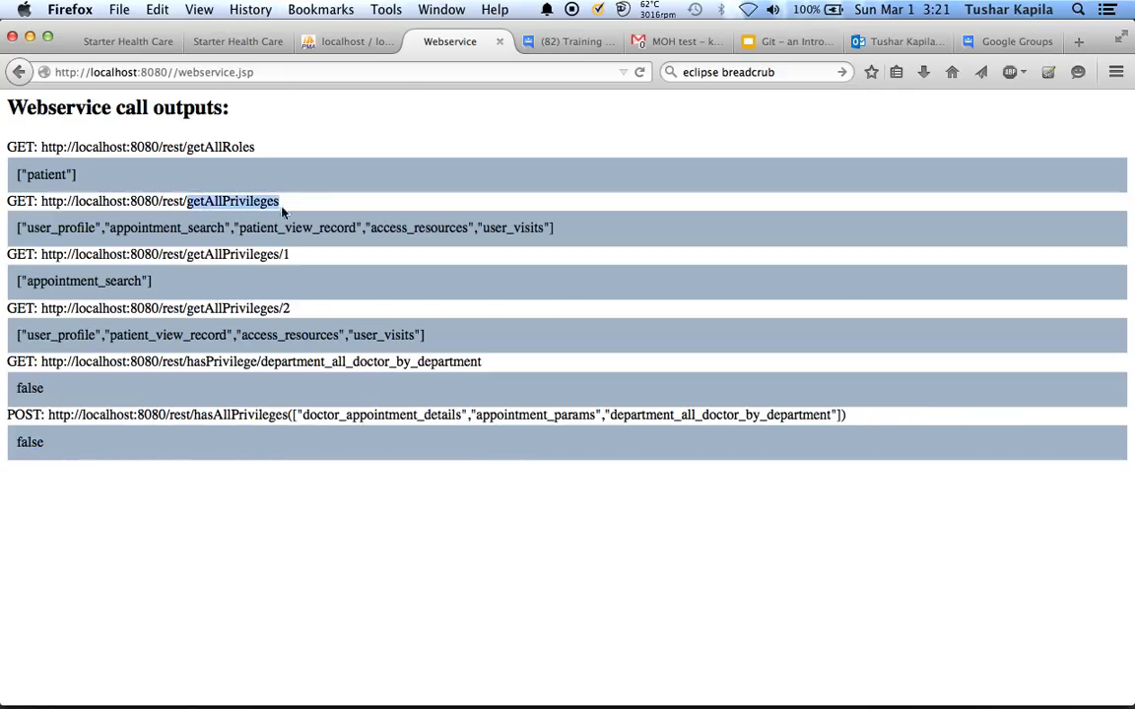
double_click(445, 228)
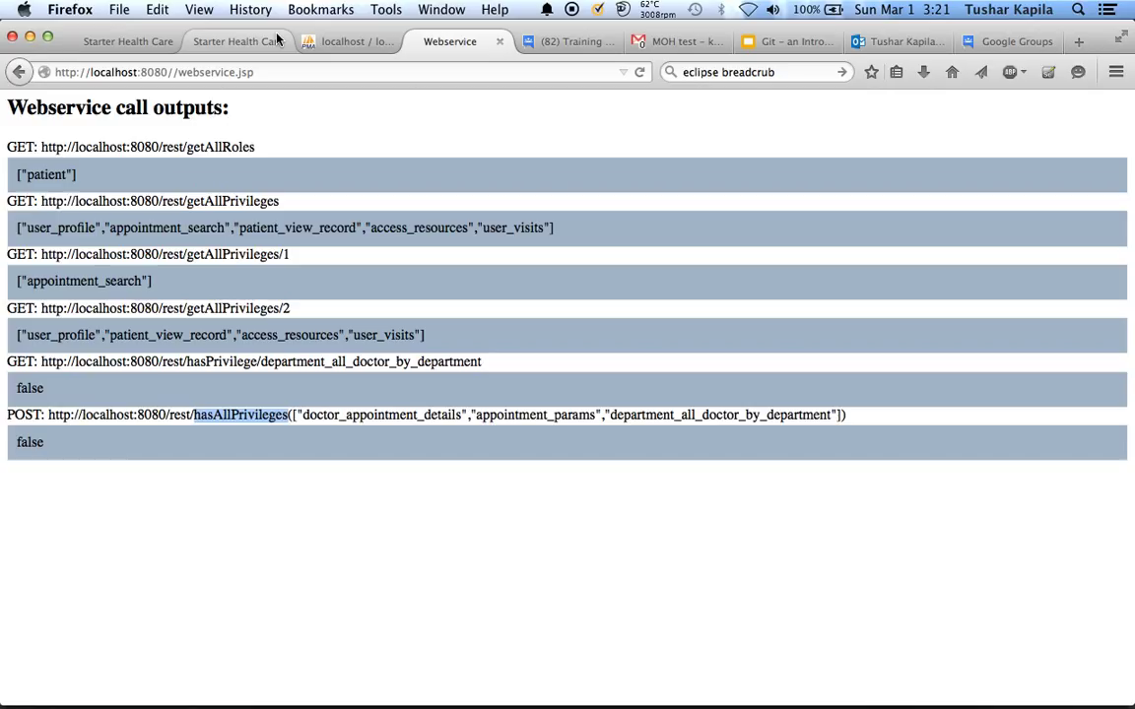
left_click(227, 42)
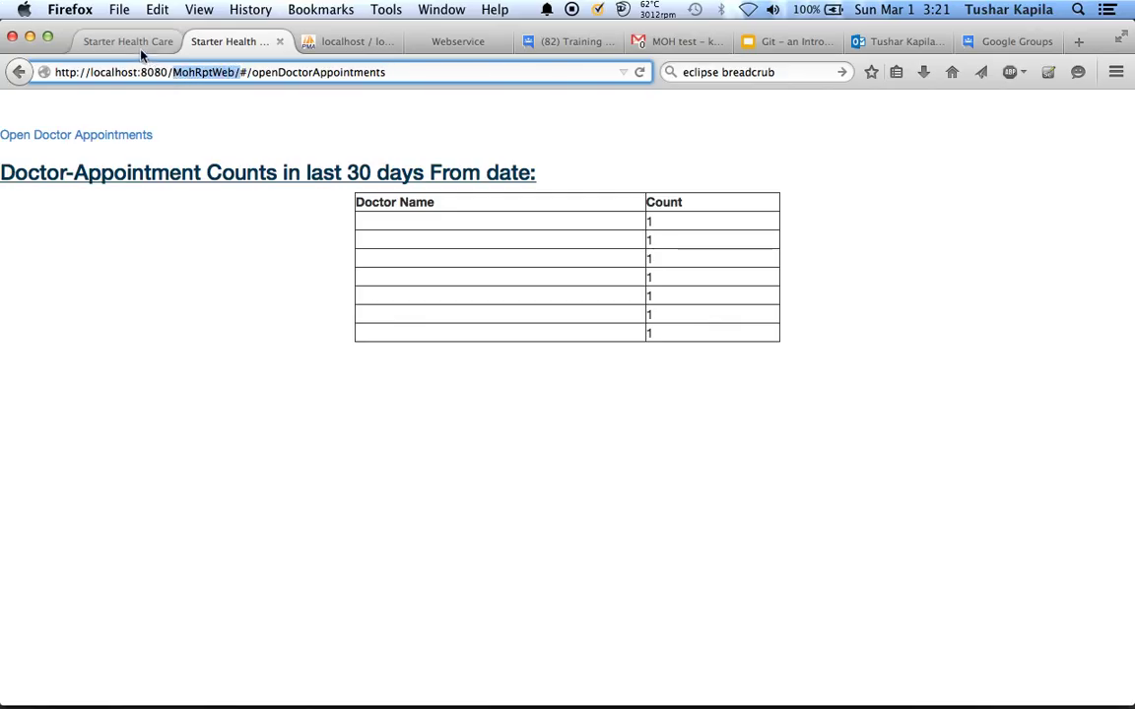
Switch from the appointment counts report to the logged-in patient's app page
left_click(127, 41)
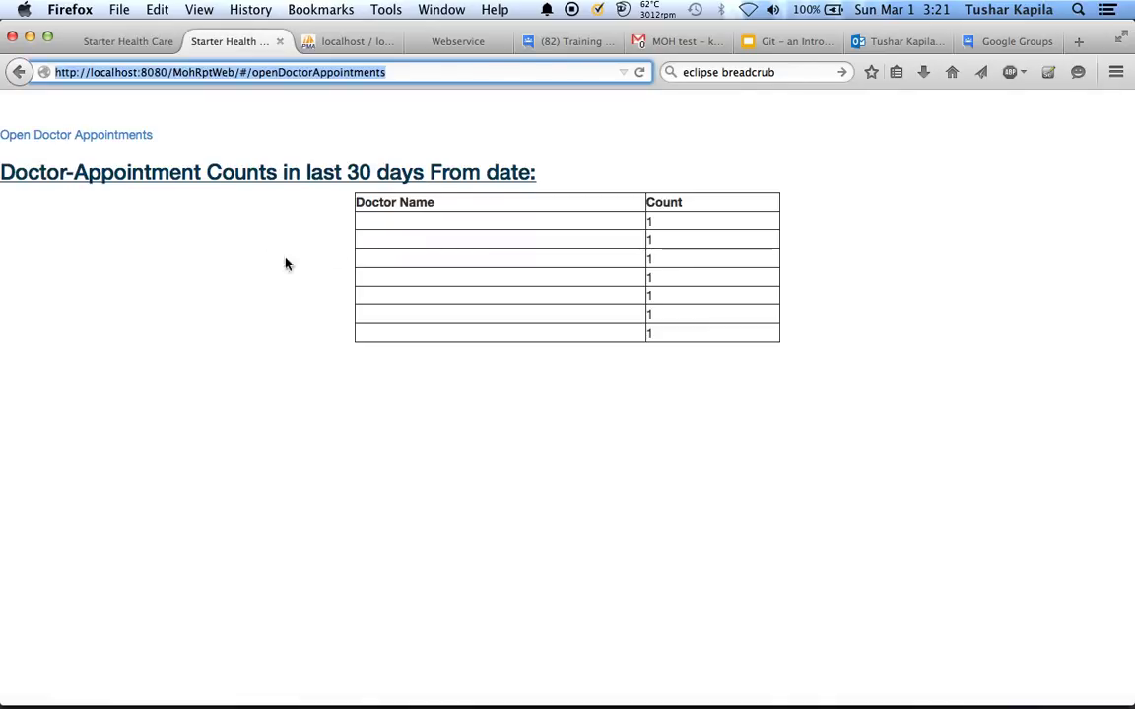
mouse_move(254, 197)
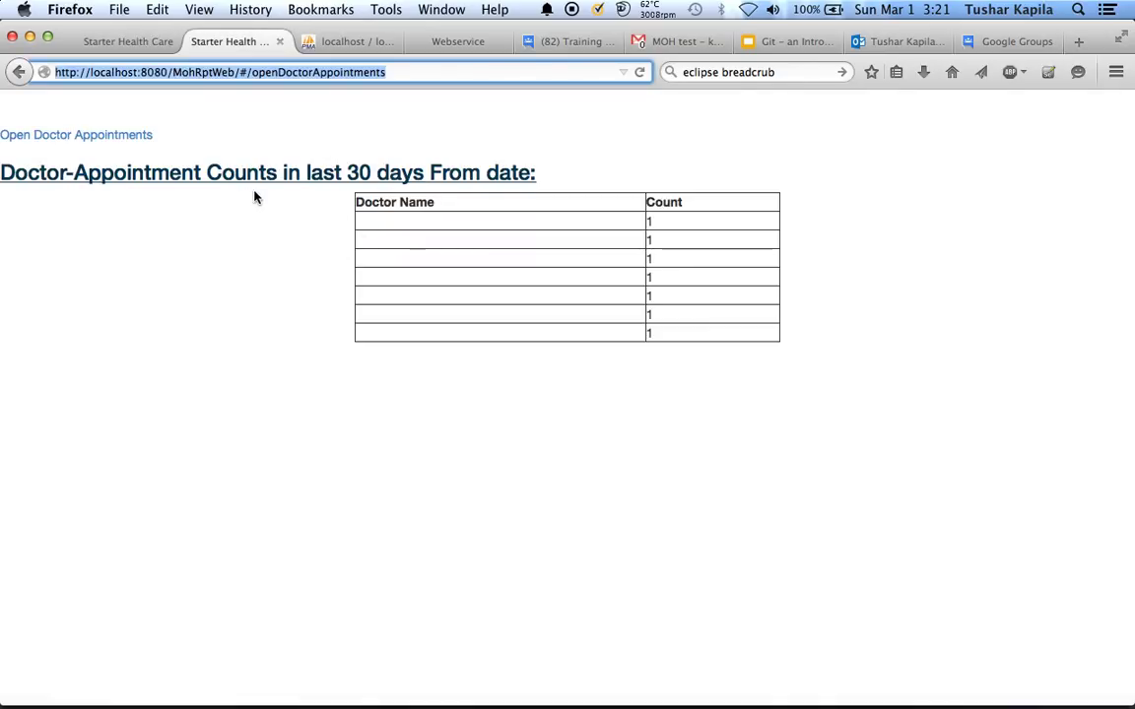
left_click(118, 42)
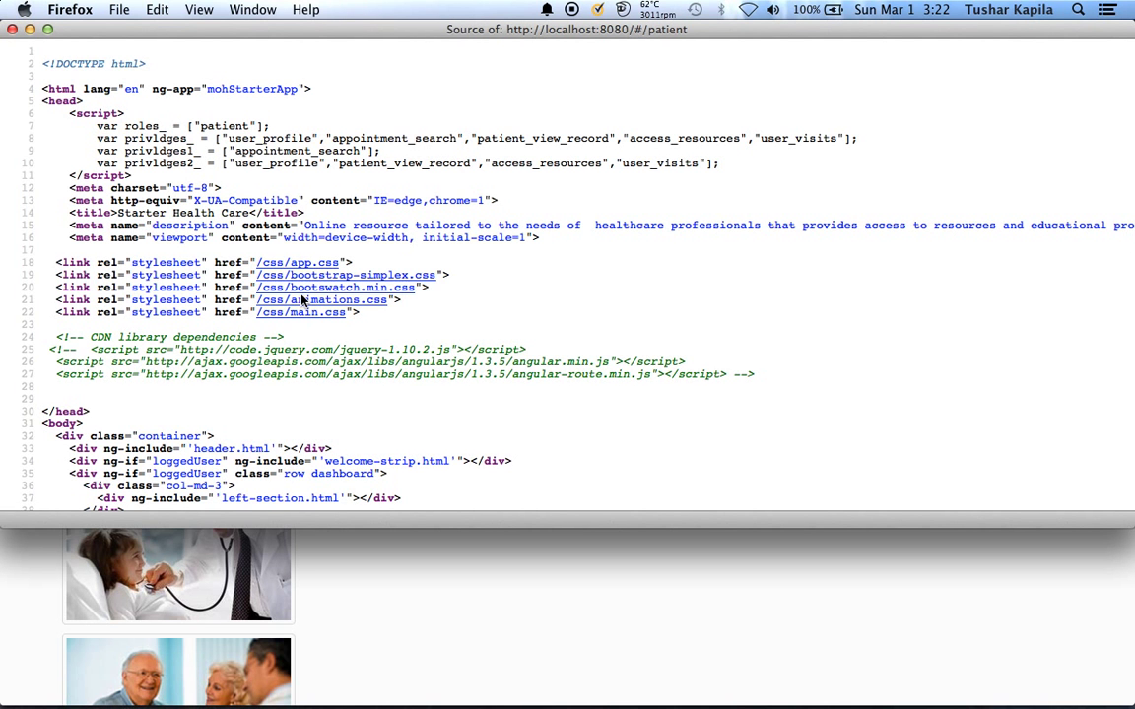
mouse_move(319, 300)
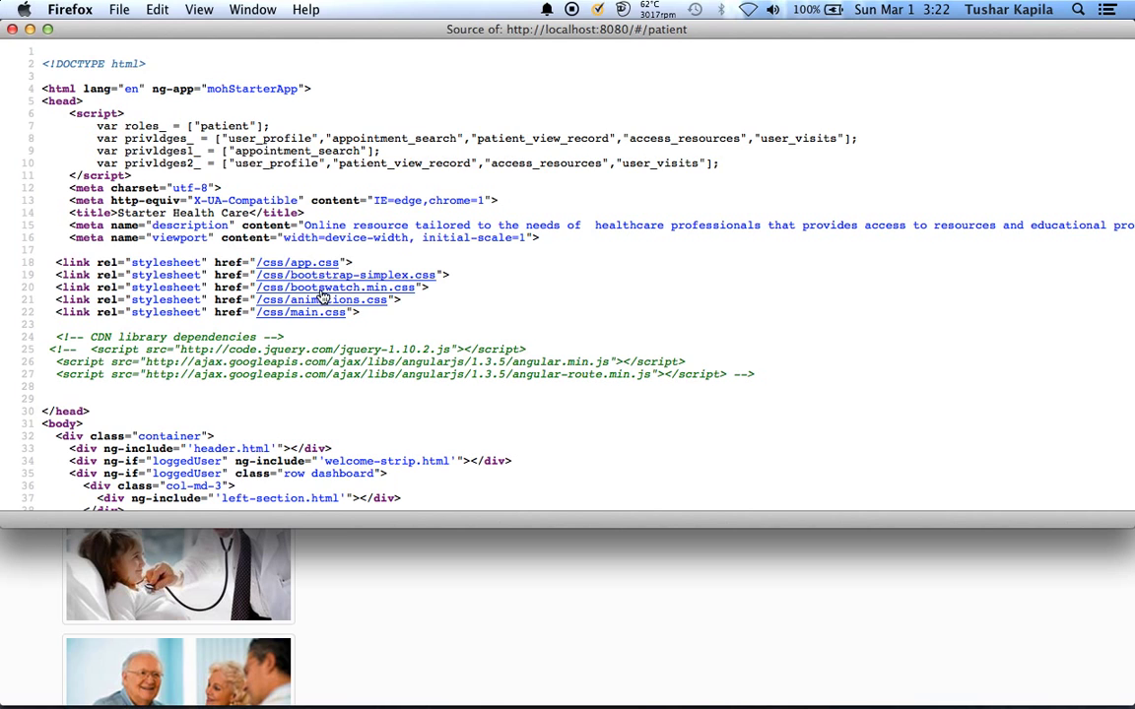
Select the patient roles and privilege list lines in the page source
left_click(95, 126)
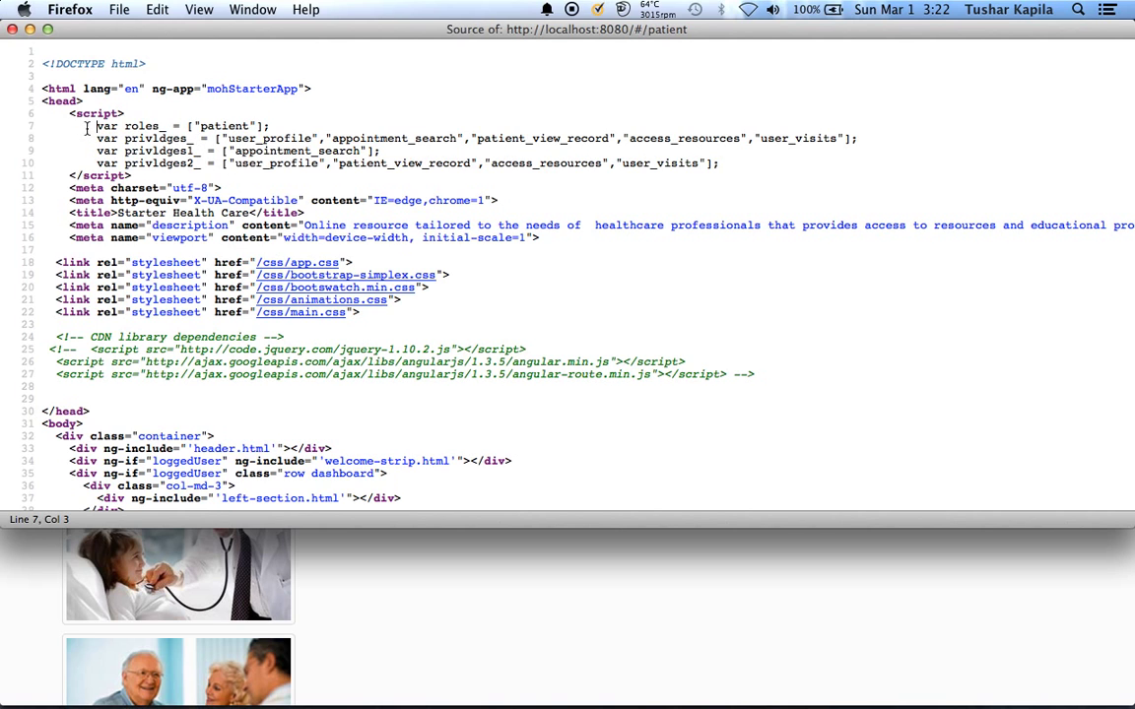
left_click_drag(96, 126, 725, 181)
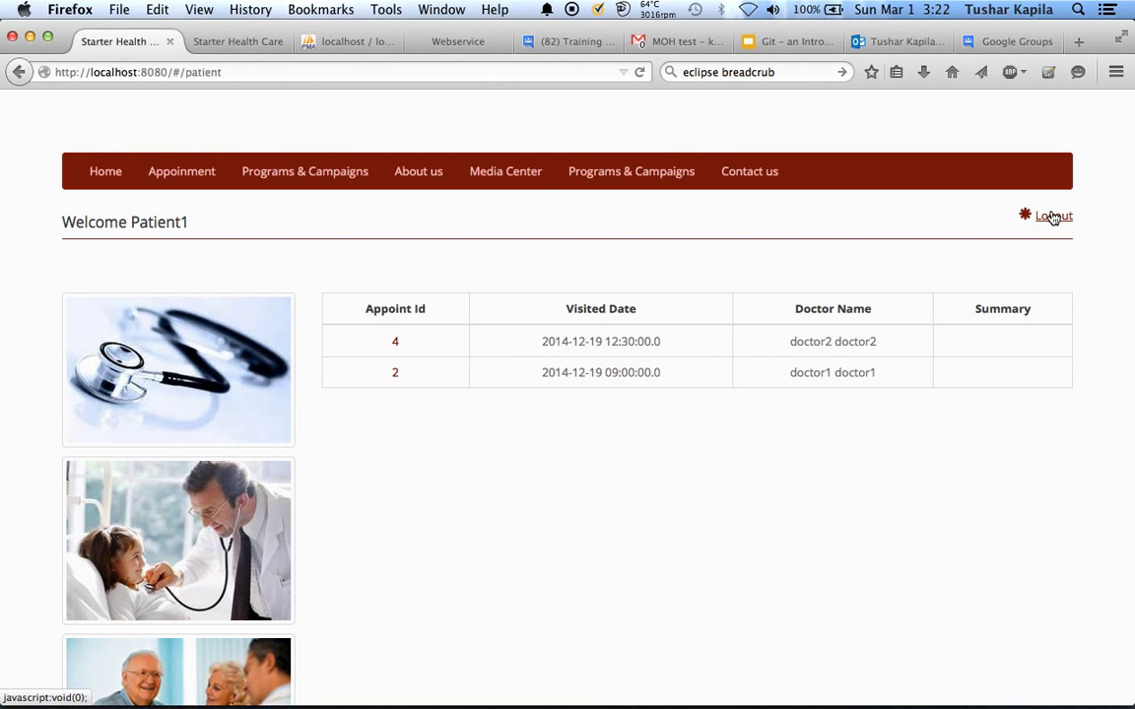
key("cmd+u")
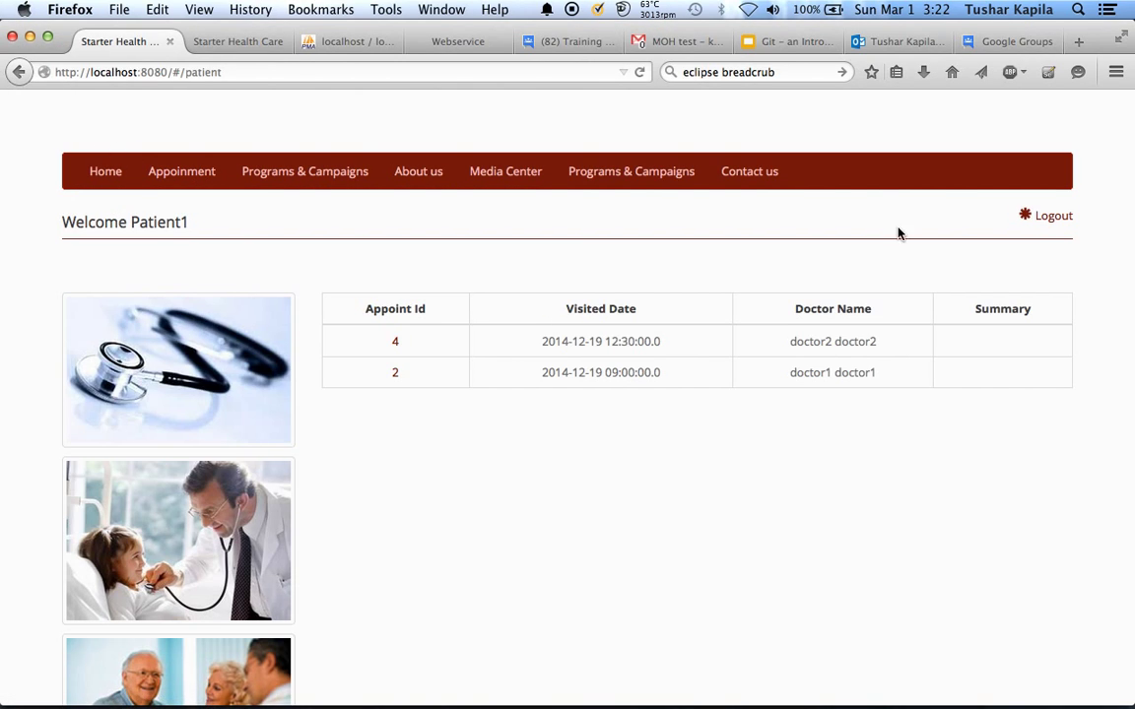
After logging the patient out, reload the source window to show the login form
left_click(1052, 215)
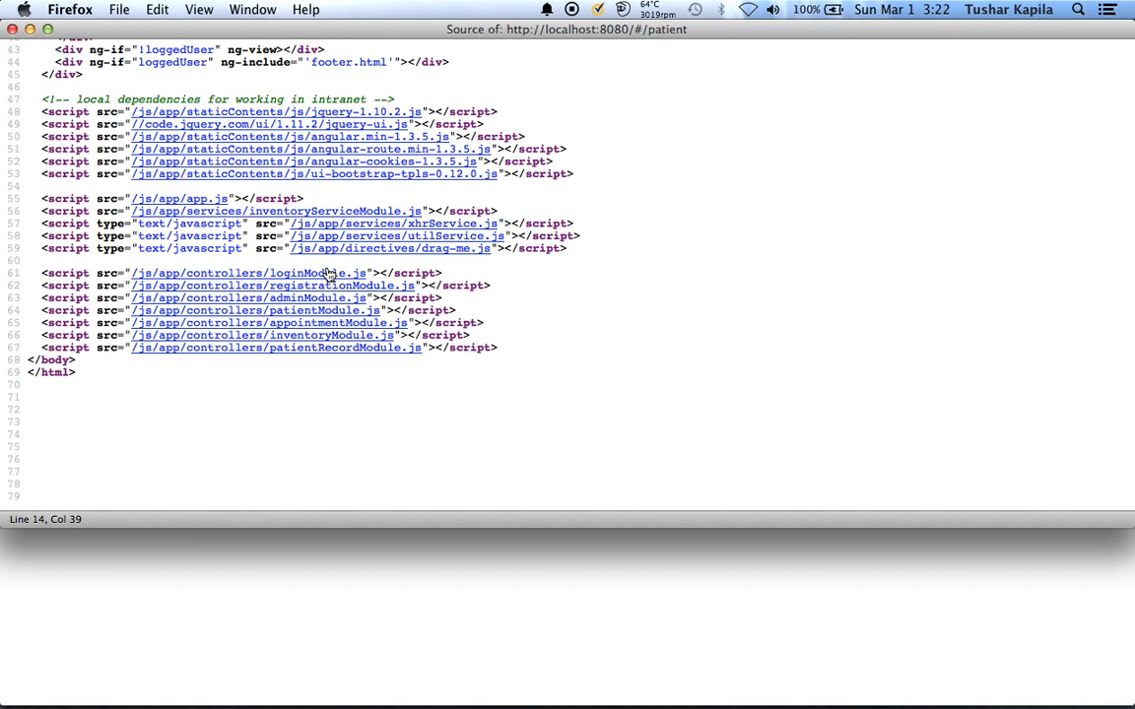
left_click(247, 272)
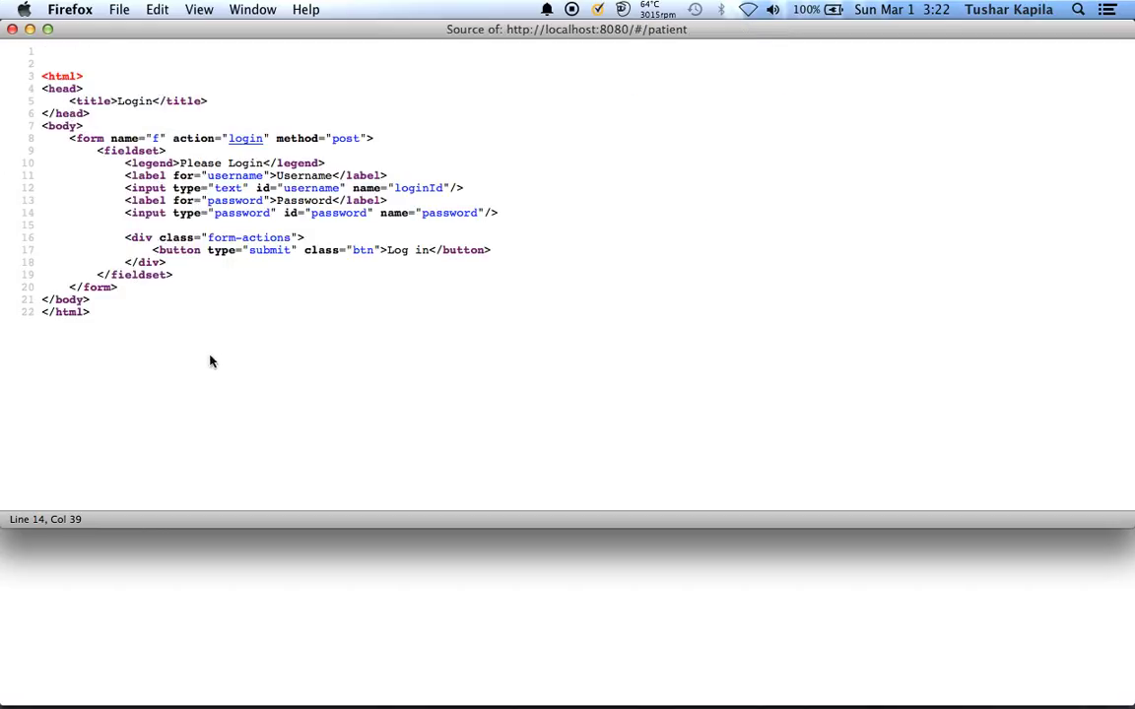
mouse_move(221, 394)
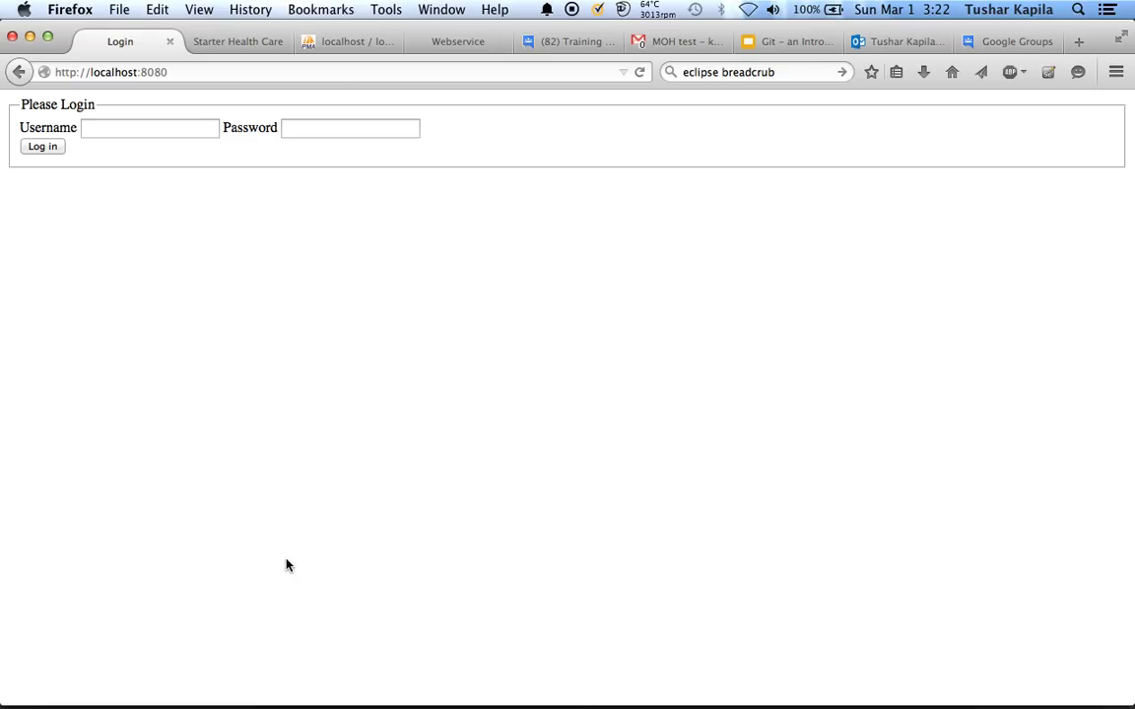
Log in with the saved admin account to reach the Welcome Admin page
key("cmd+u")
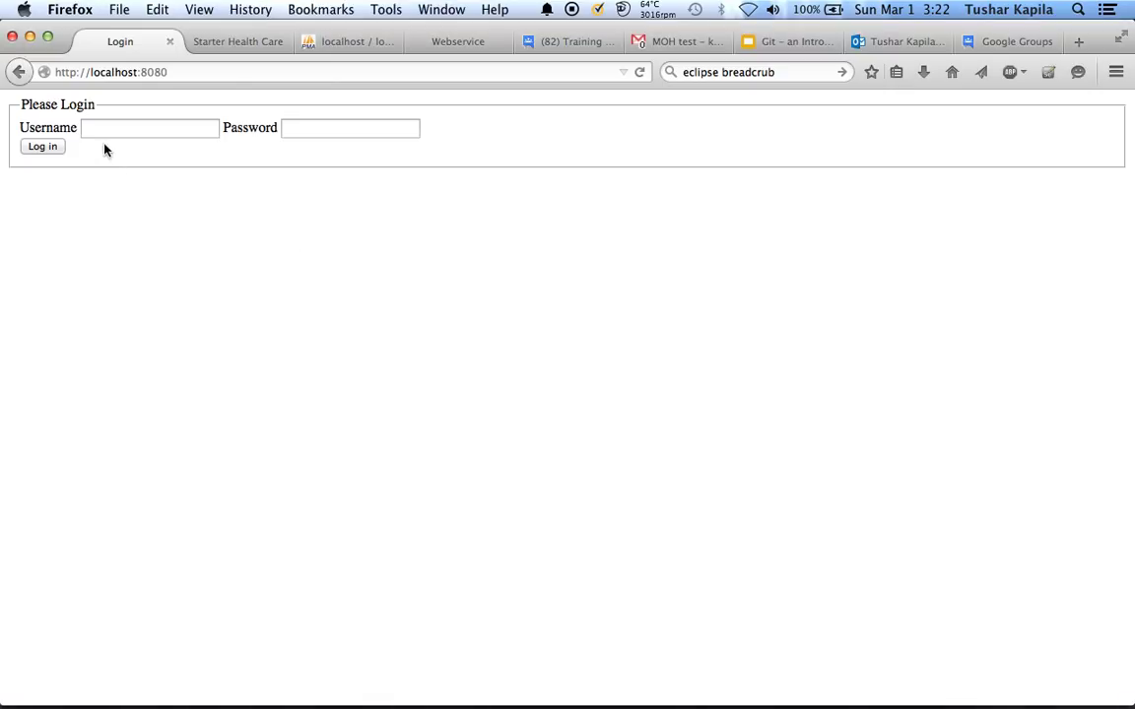
left_click(150, 126)
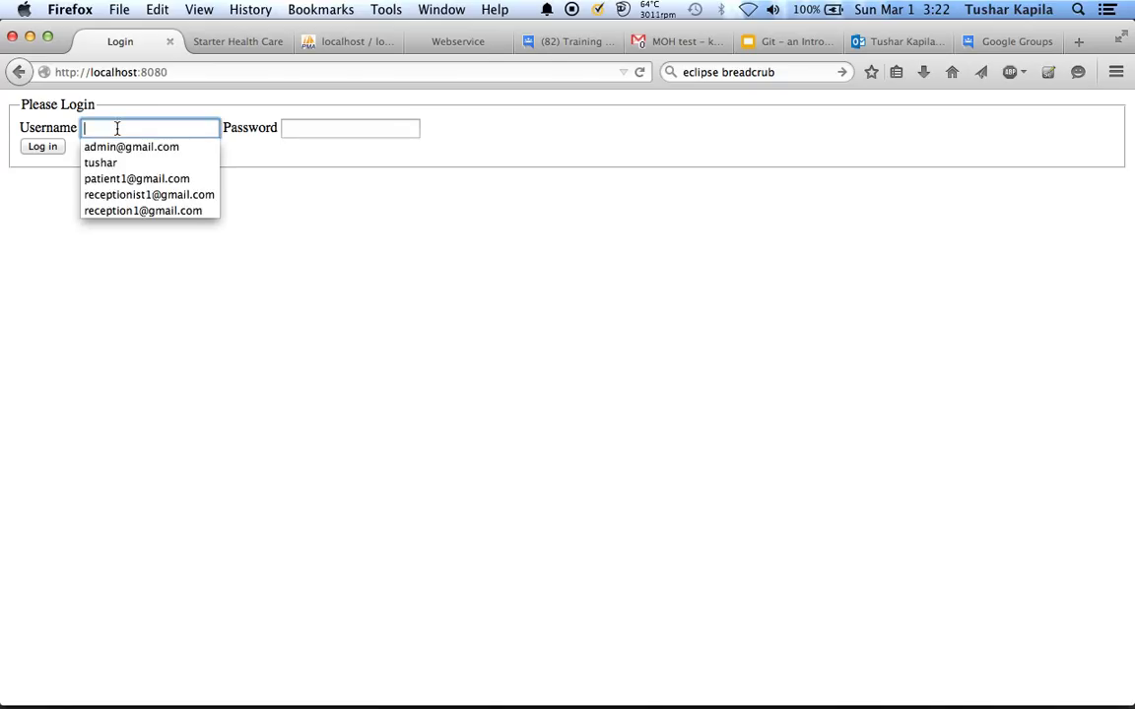
left_click(43, 145)
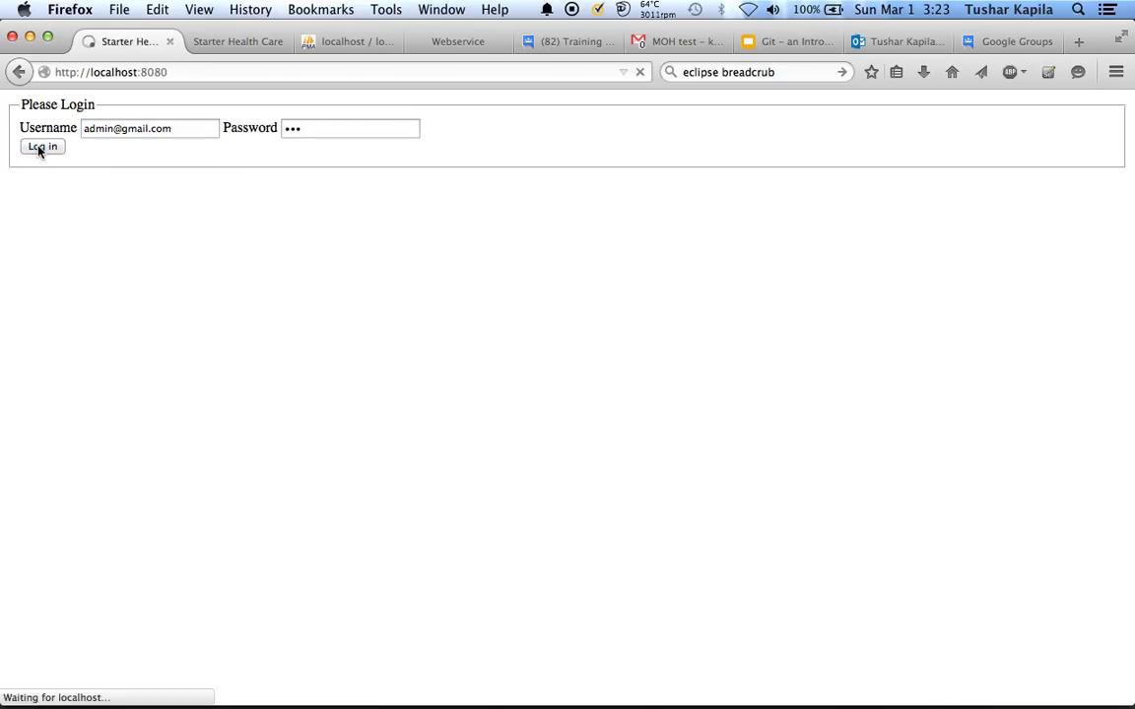
left_click(43, 146)
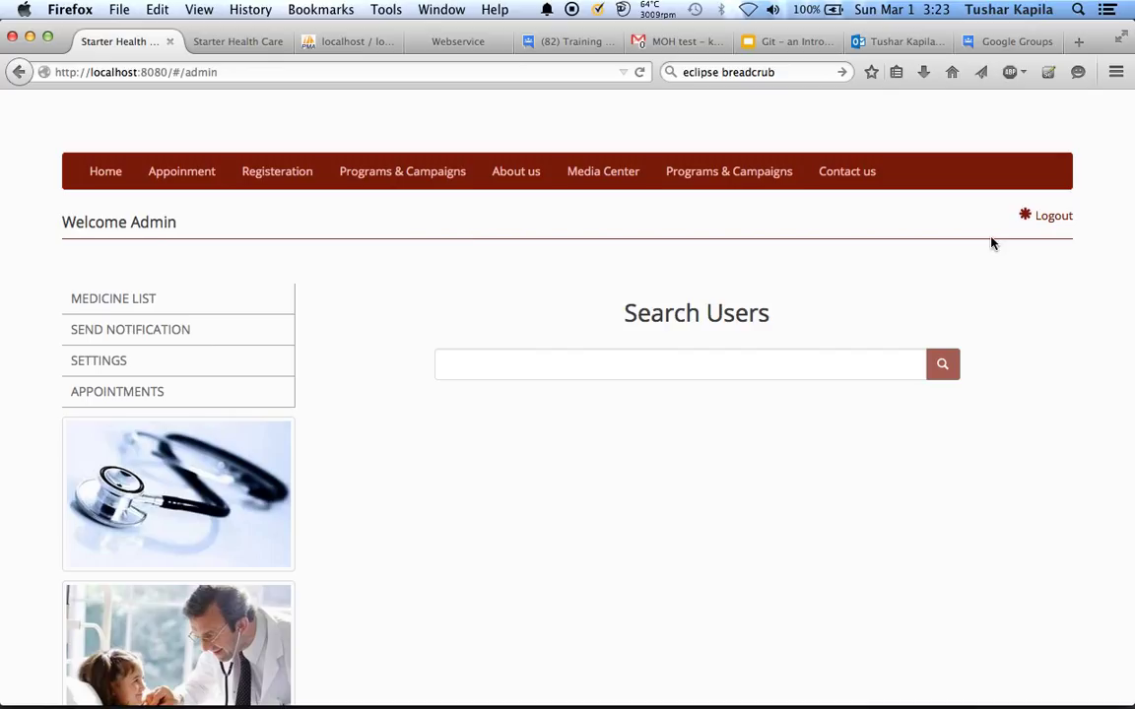
mouse_move(384, 95)
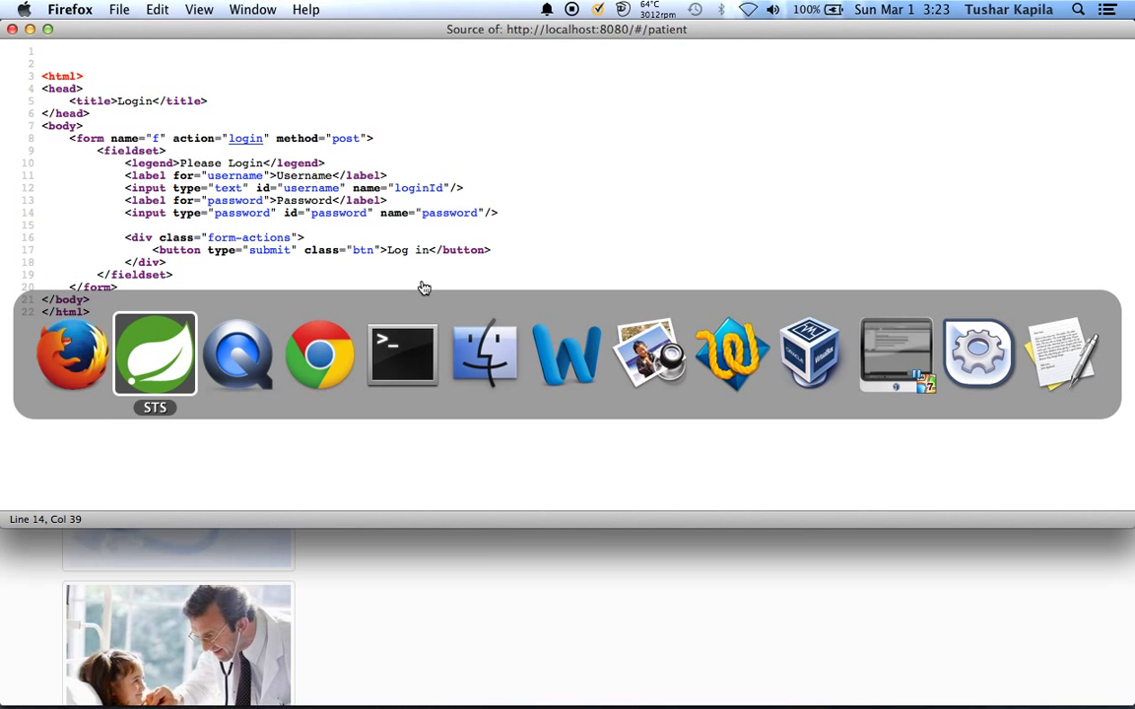
Switch to Spring Tool Suite's header.html editor and bring up security.xml
left_click(153, 355)
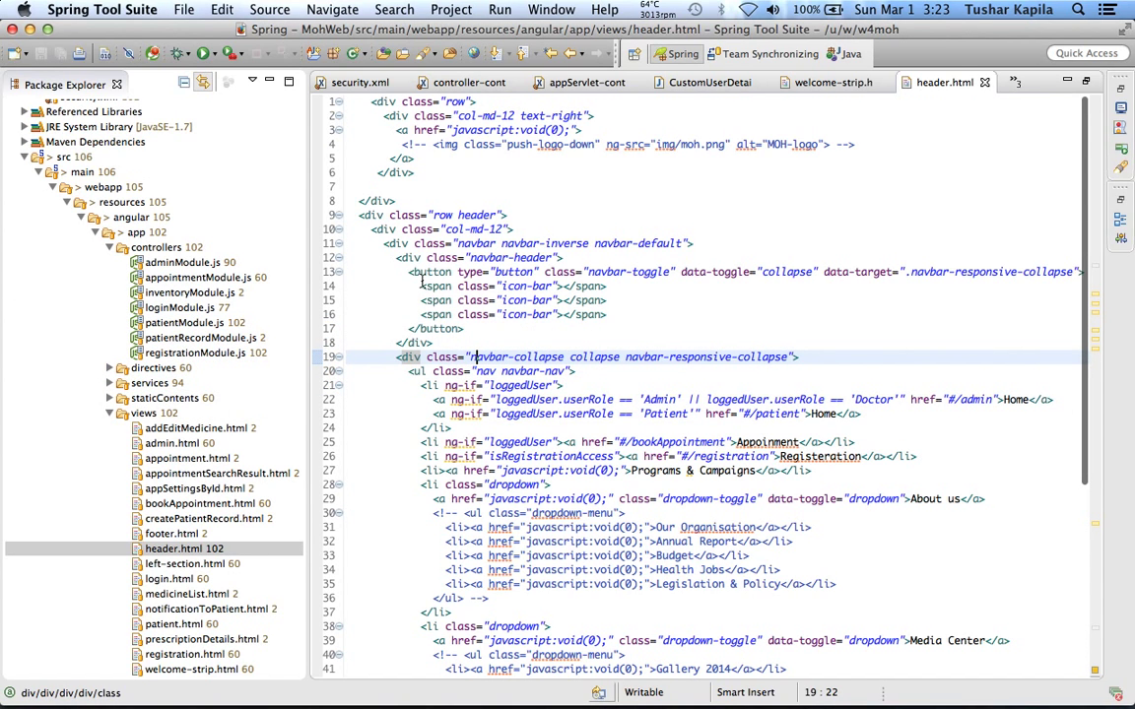
mouse_move(587, 373)
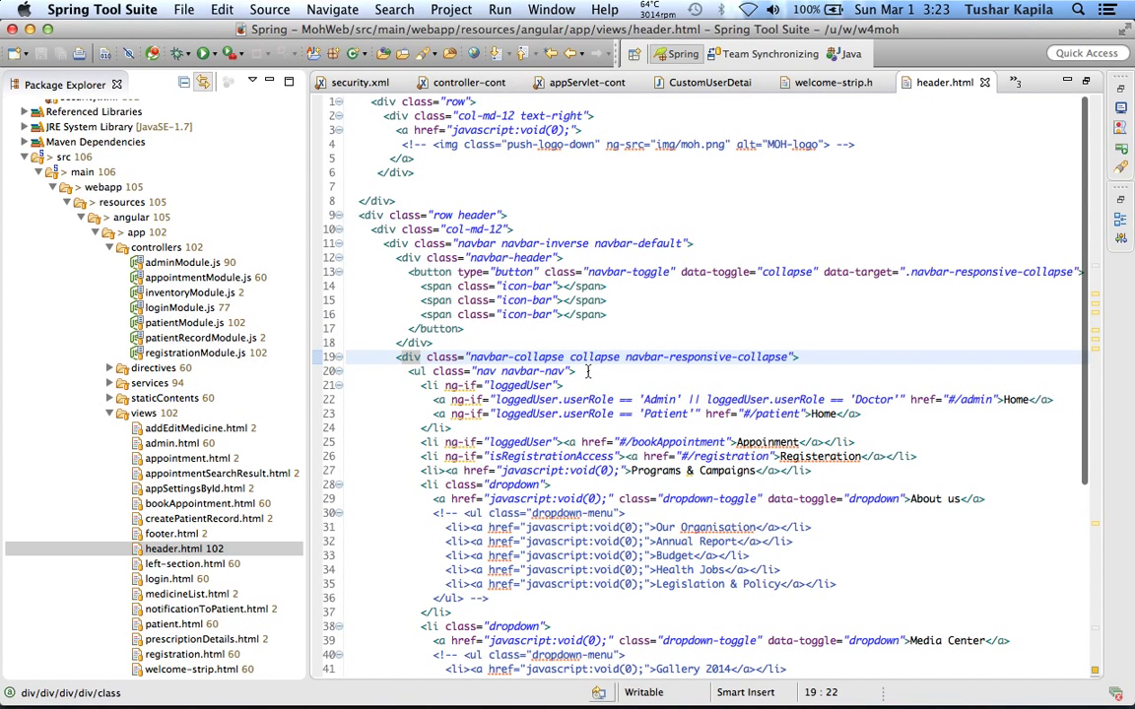
mouse_move(757, 177)
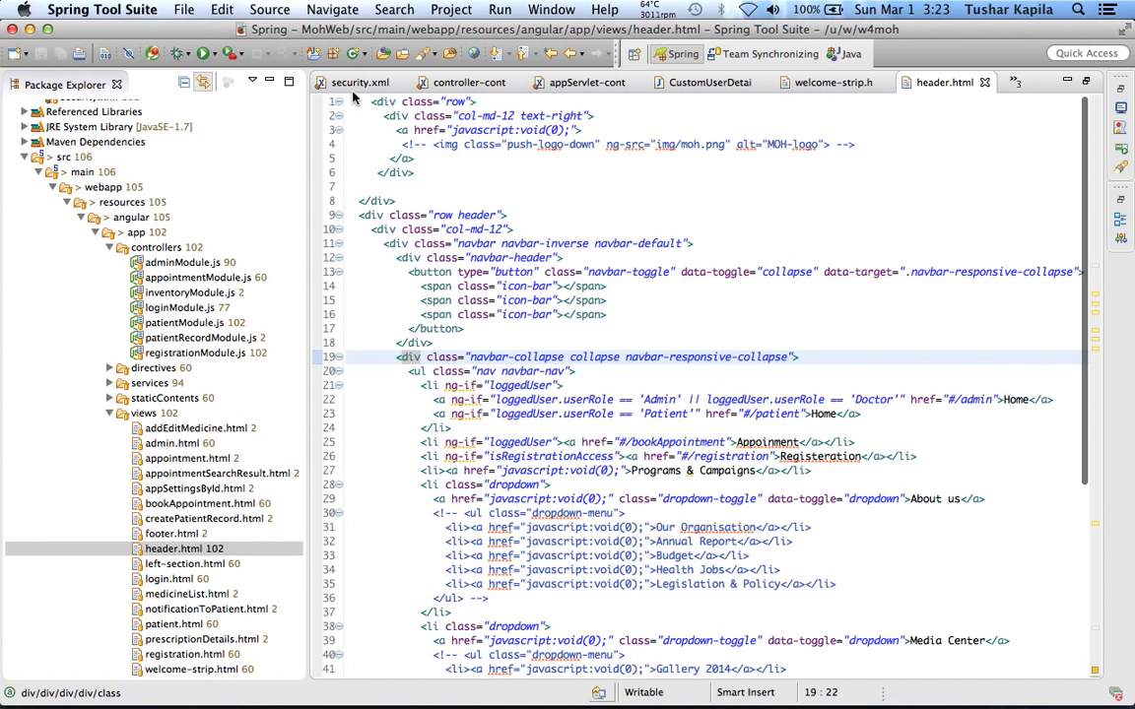
left_click(358, 83)
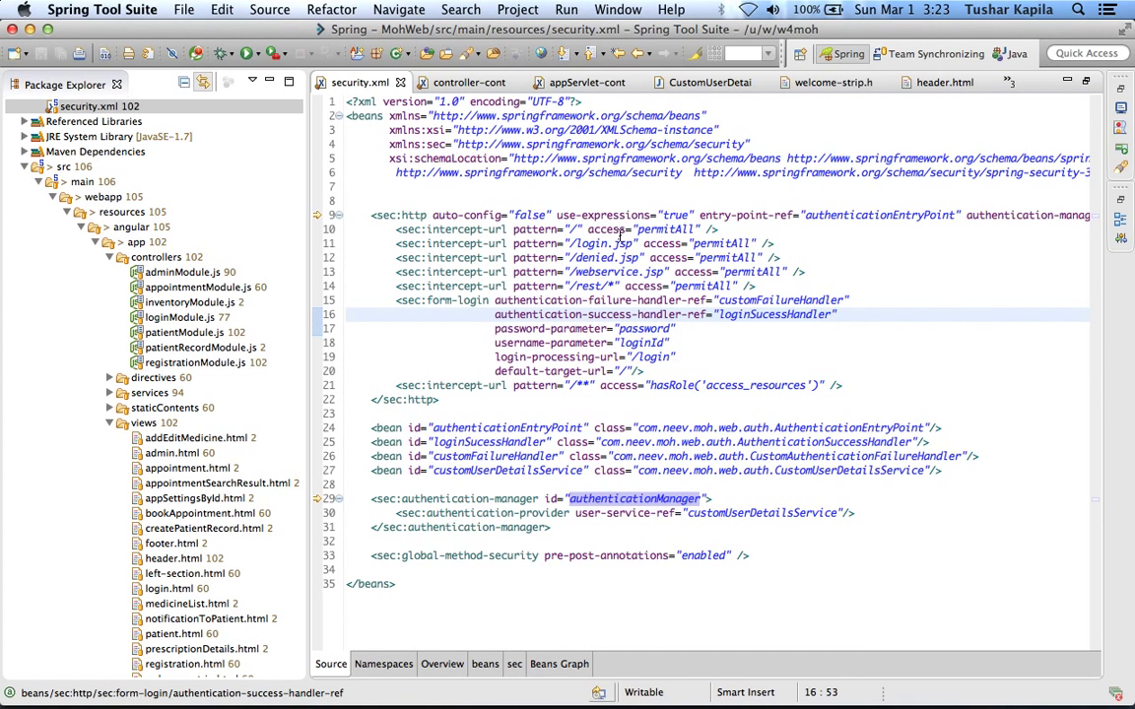
mouse_move(684, 273)
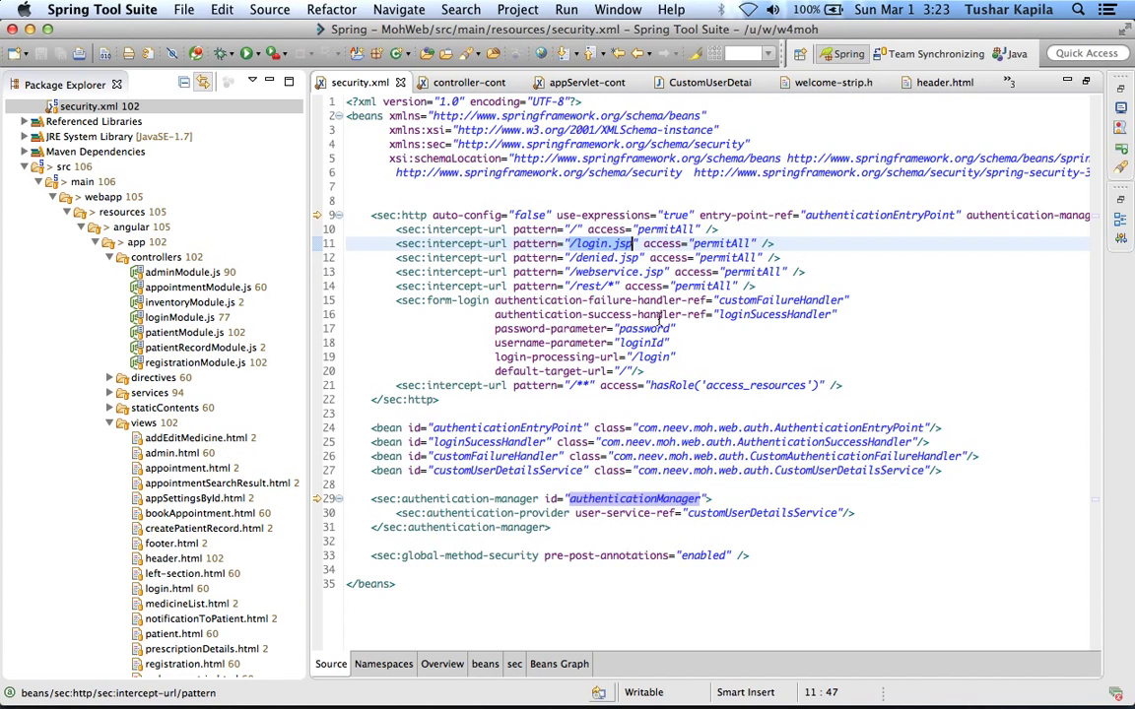
mouse_move(887, 233)
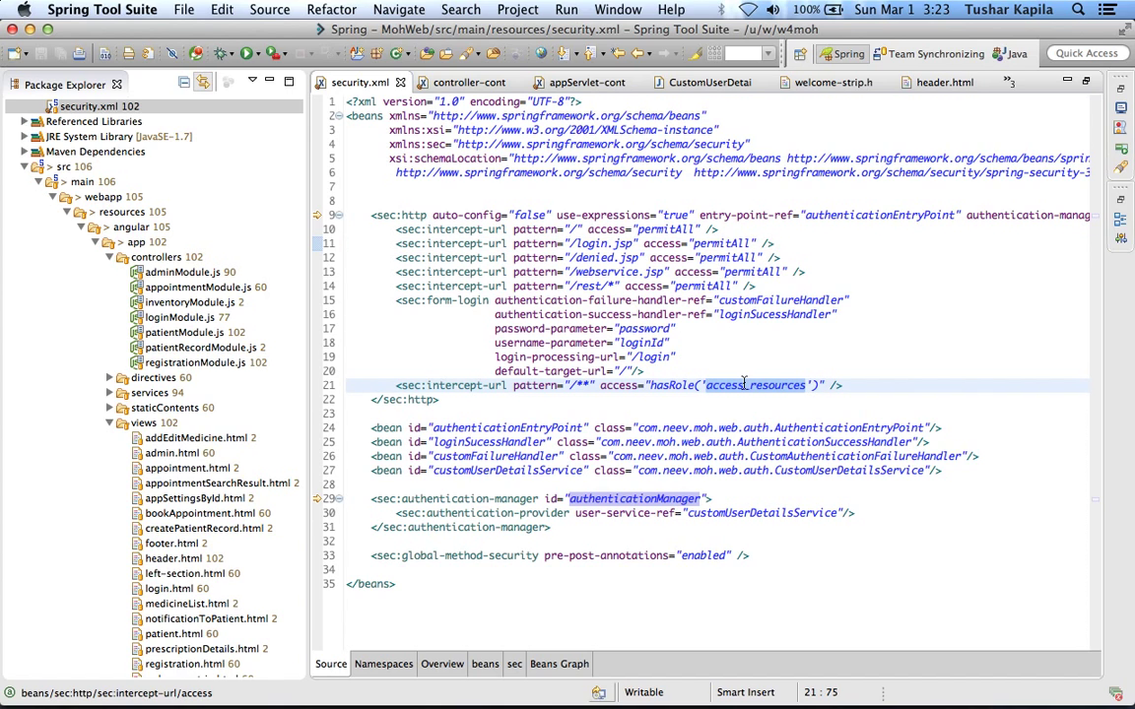
mouse_move(804, 355)
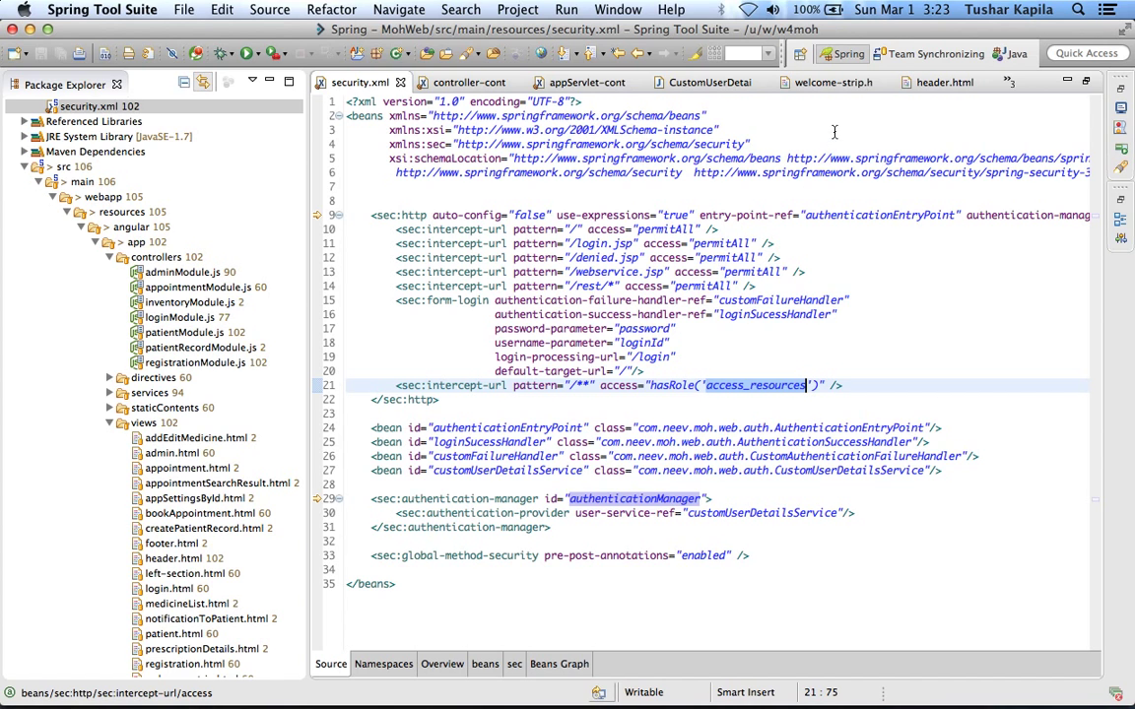
Move from security.xml's access rules to controller-context.xml and the AuthenticationSuccessHandler class
left_click(463, 83)
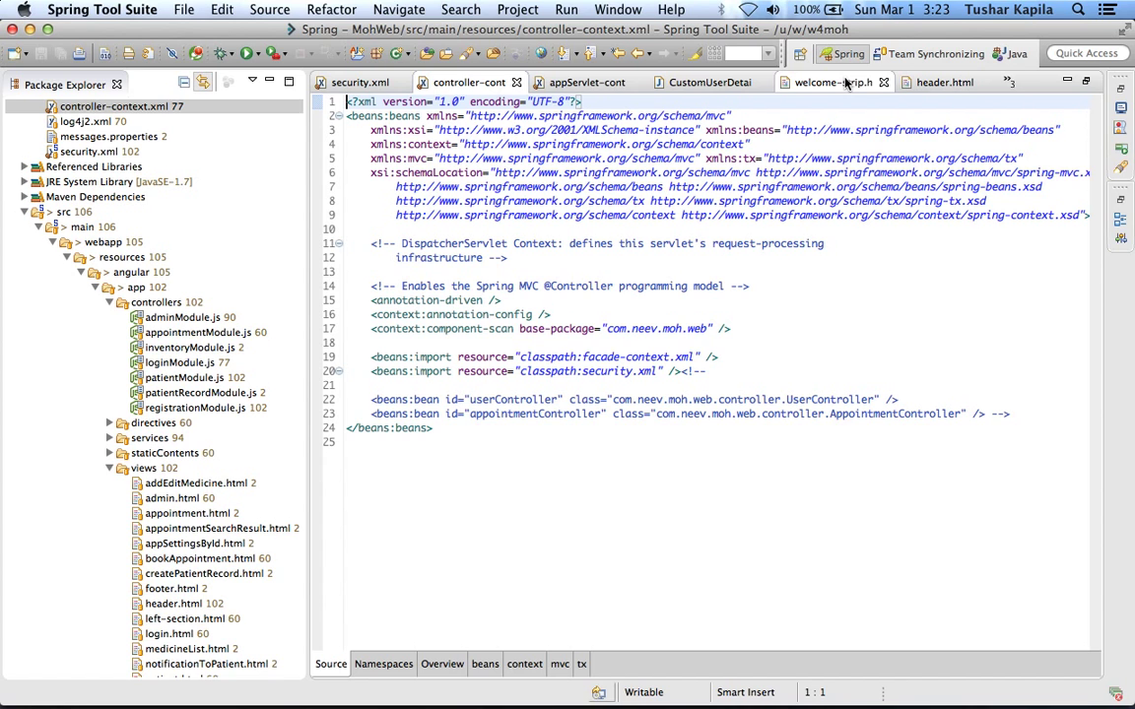
left_click(355, 82)
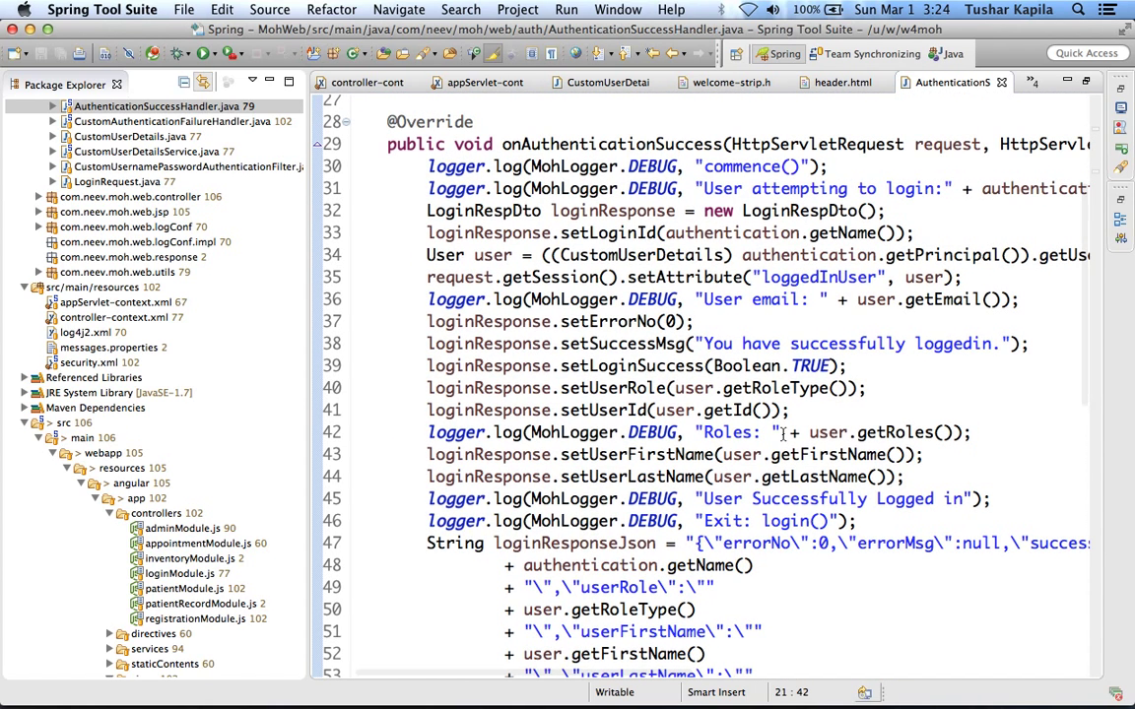
Scroll through onAuthenticationSuccess's login response, then locate the CustomUserDetailsService bean in security.xml
scroll("down", 3)
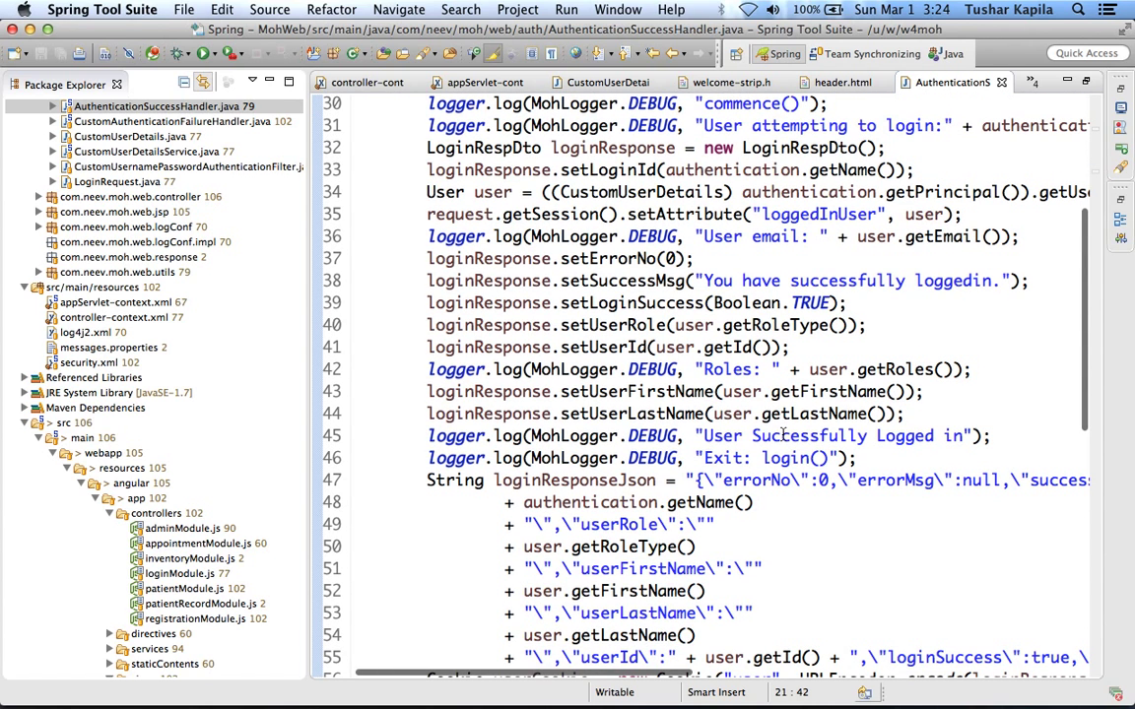
scroll("down", 3)
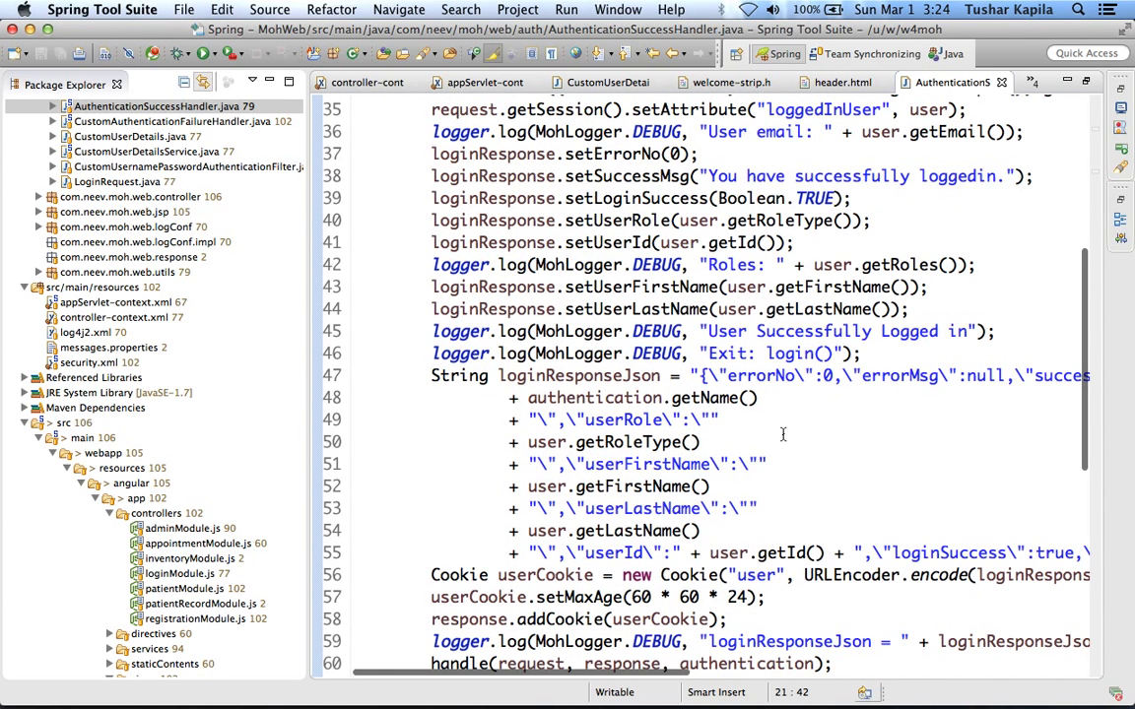
scroll("down", 3)
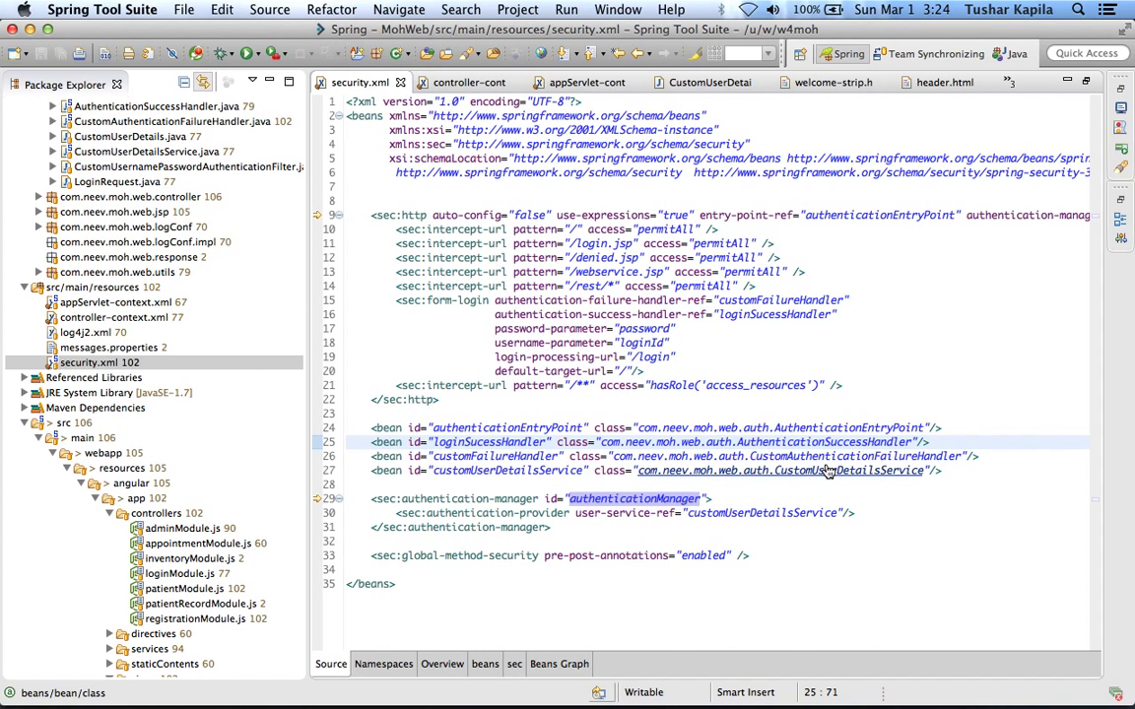
left_click(708, 83)
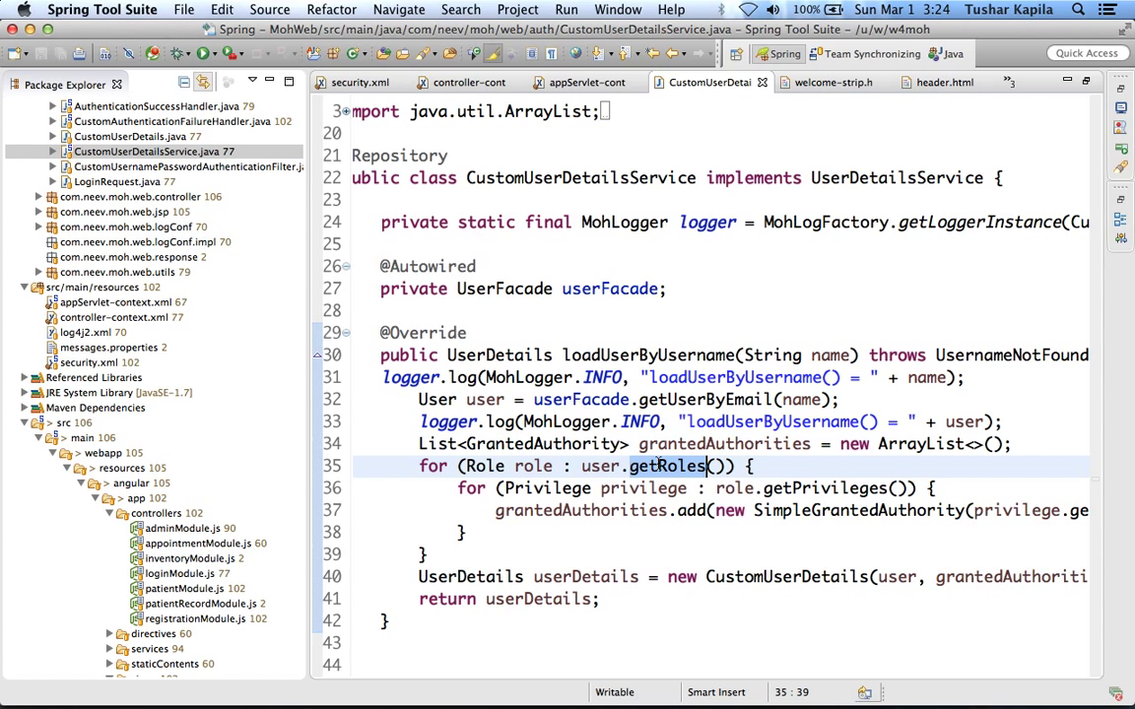
mouse_move(658, 489)
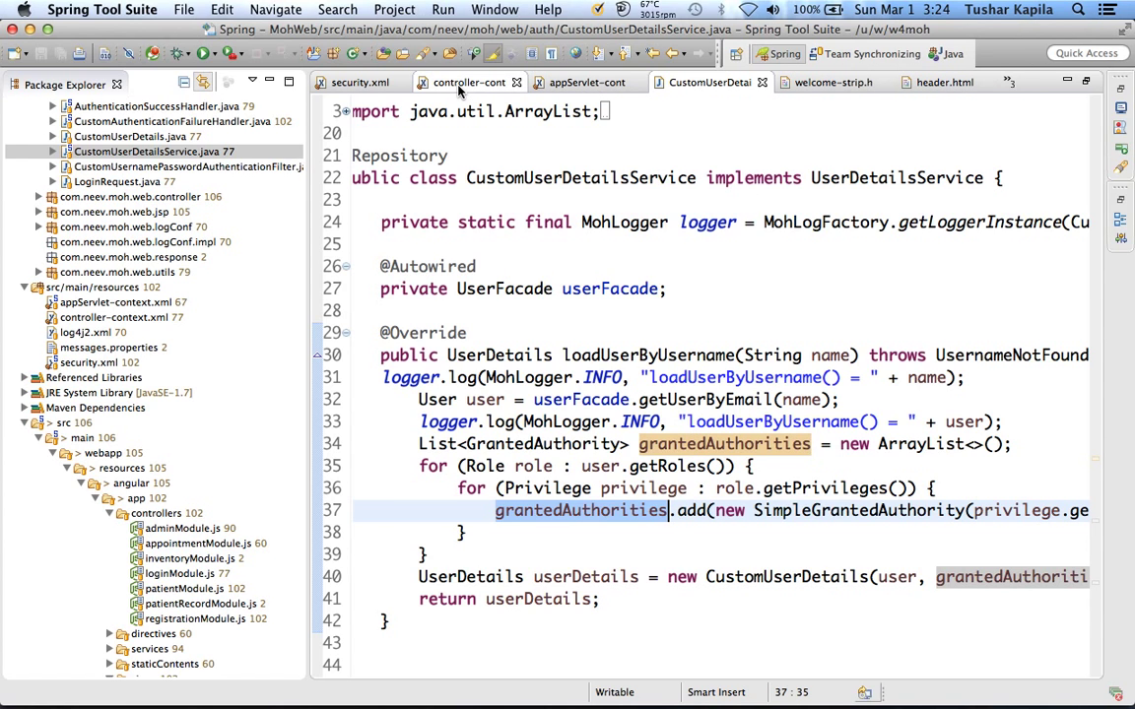
Return to controller-context.xml showing the component scan and security import
left_click(465, 83)
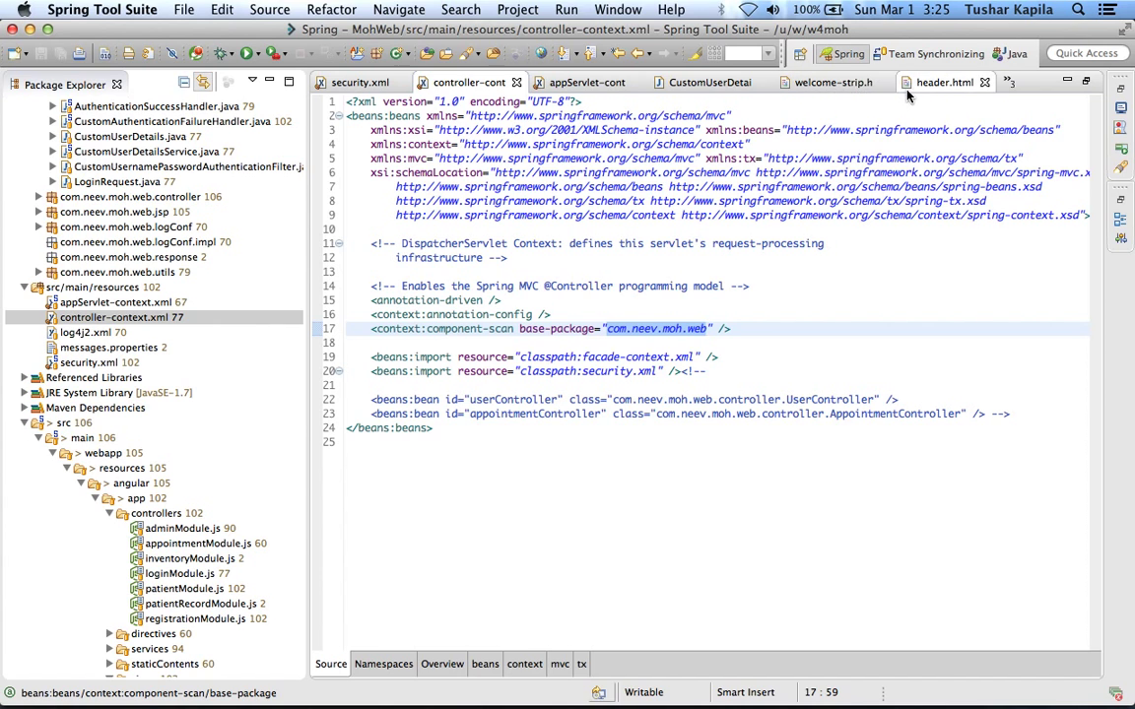
Locate registrationModule.js via Open Resource with 'regi' and bring up its access check
left_click(832, 83)
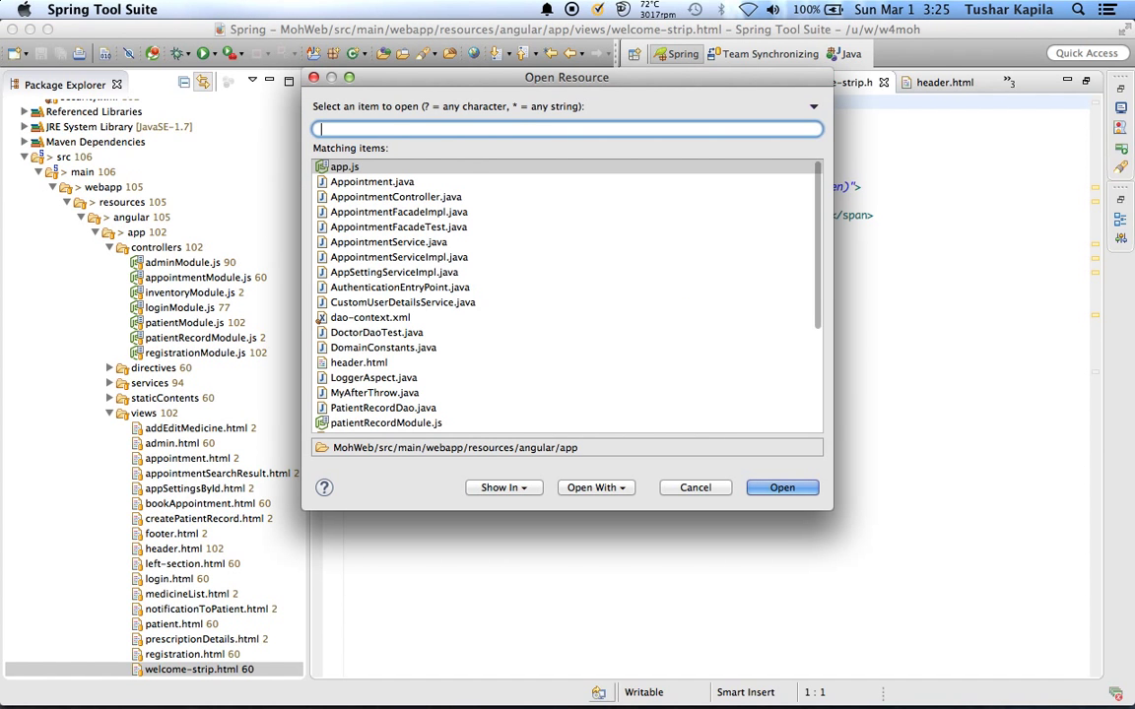
type("regi")
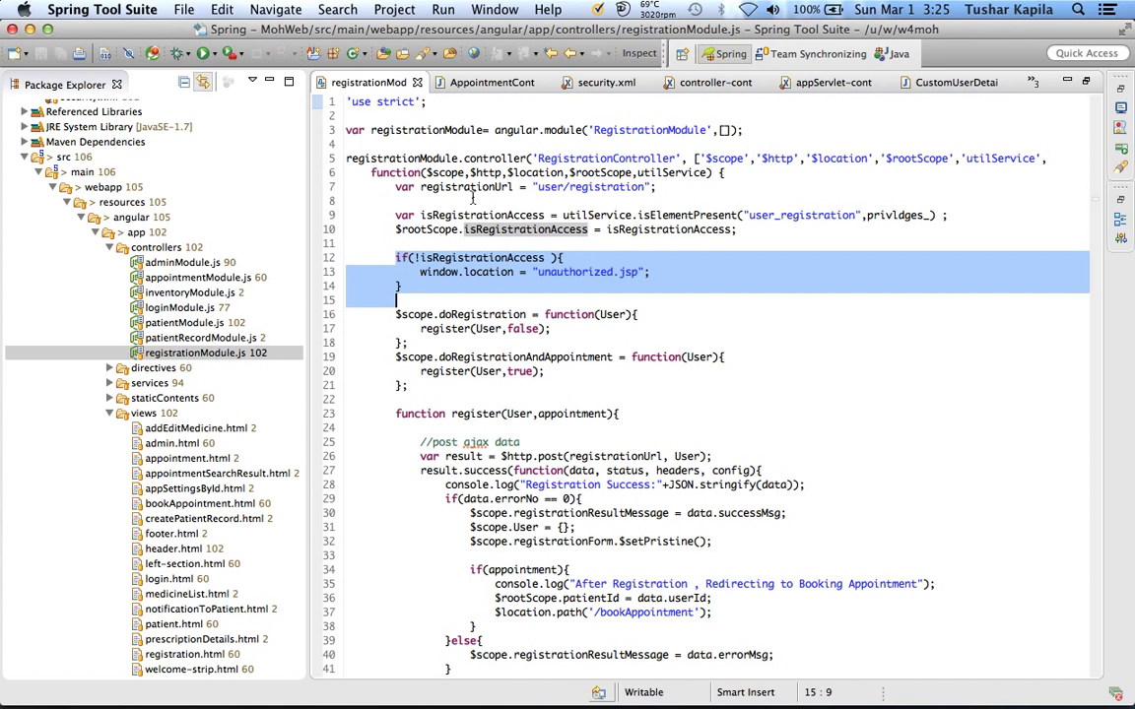
mouse_move(831, 82)
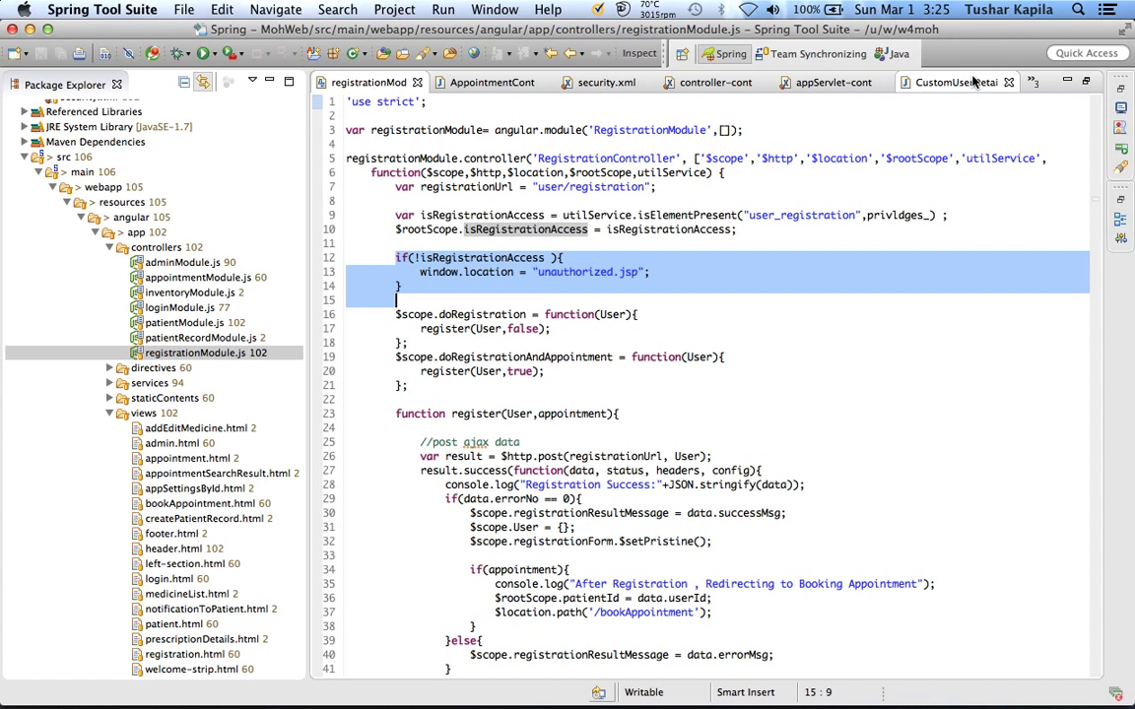
mouse_move(955, 83)
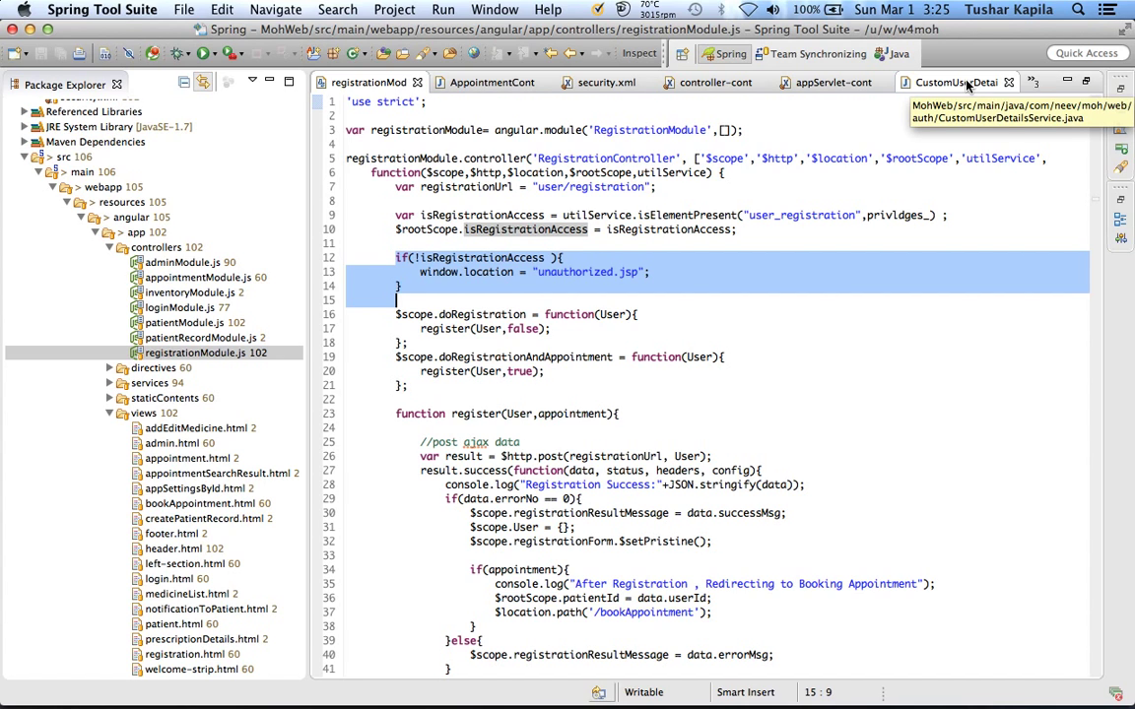
Switch to header.html and point at line 26's isRegistrationAccess ng-if on the Registration link
left_click(1033, 83)
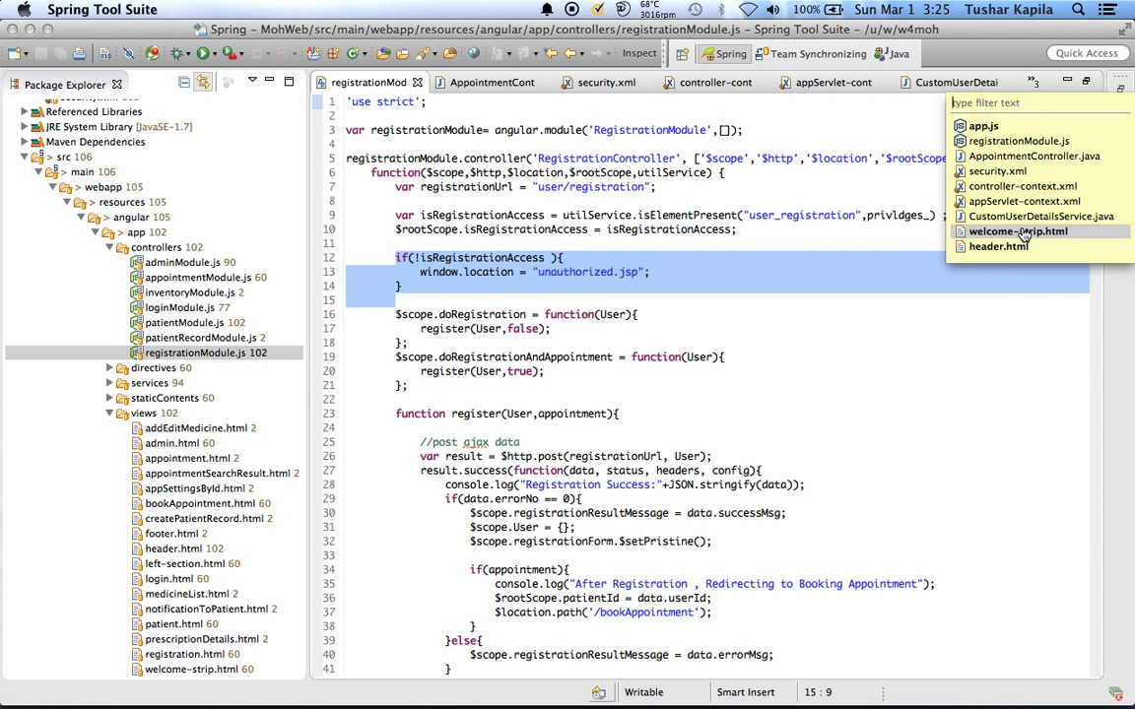
left_click(997, 247)
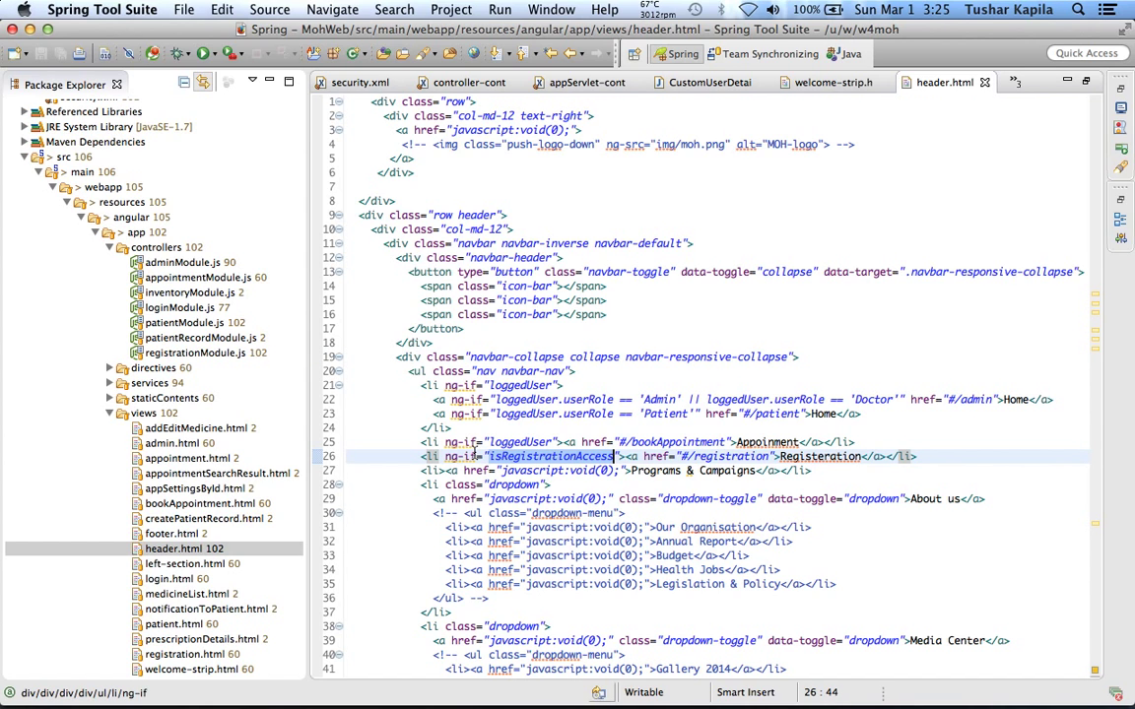
mouse_move(540, 457)
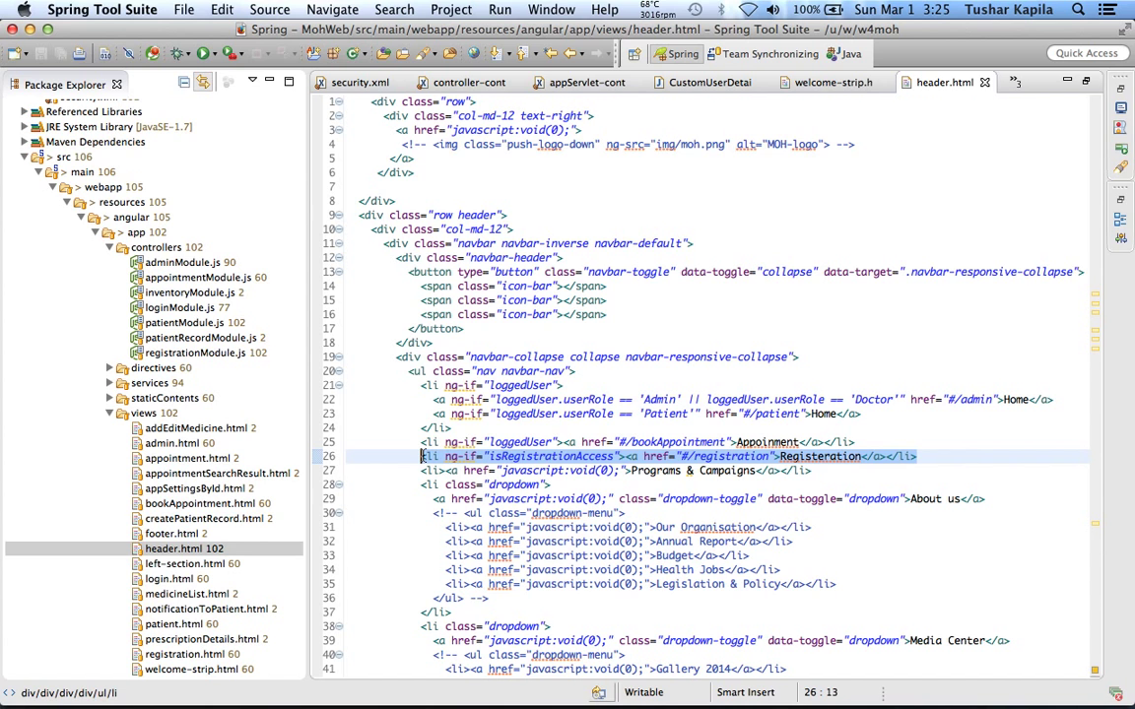
left_click(154, 355)
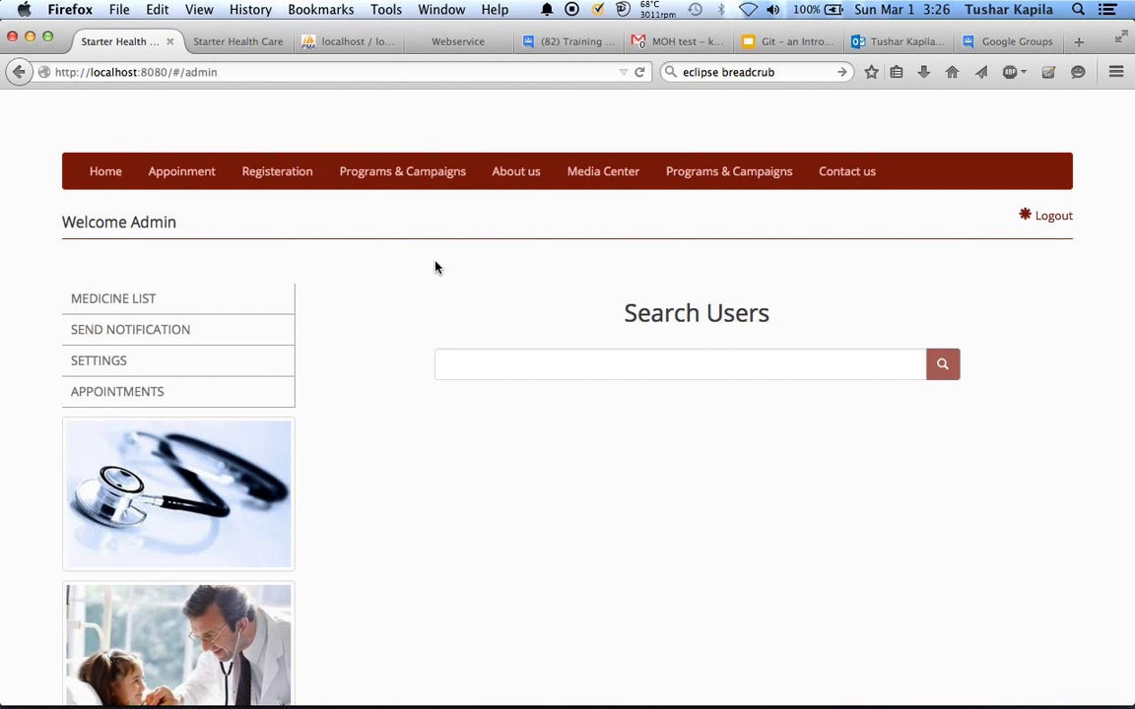
mouse_move(1052, 215)
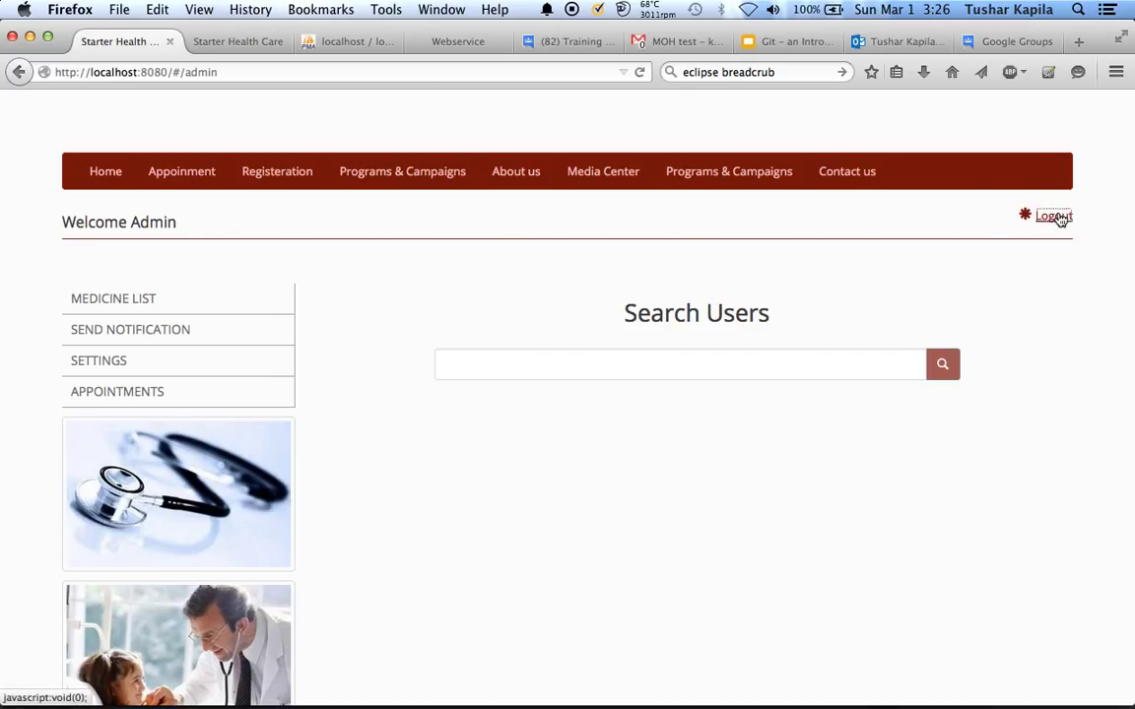
mouse_move(283, 260)
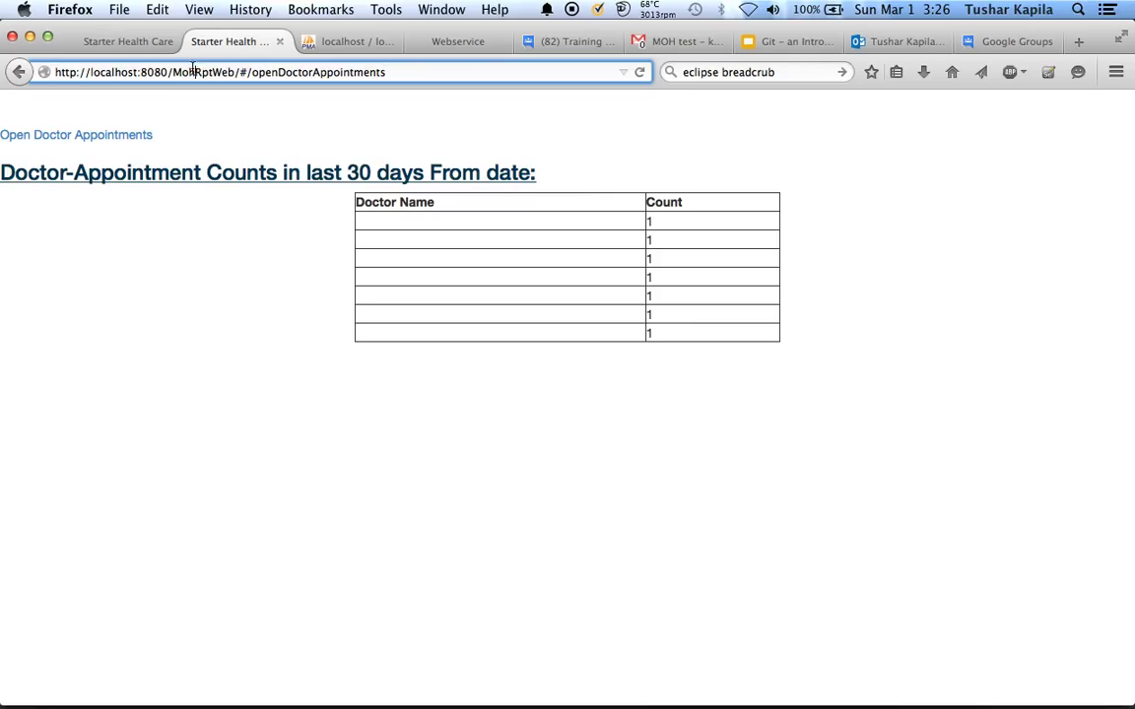
As admin, reach the Registration Form page from the Registeration menu item
left_click(217, 71)
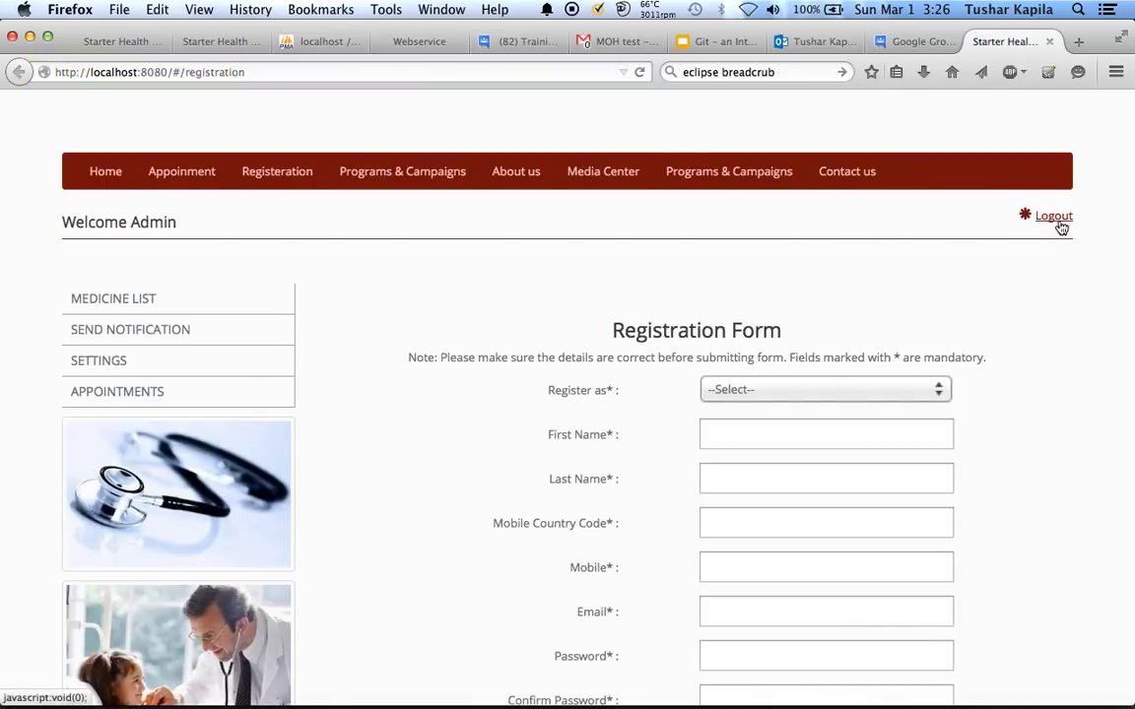
Log out of admin, sign in as patient1 and request #/registration to get the insufficient-privilege page
left_click(1053, 215)
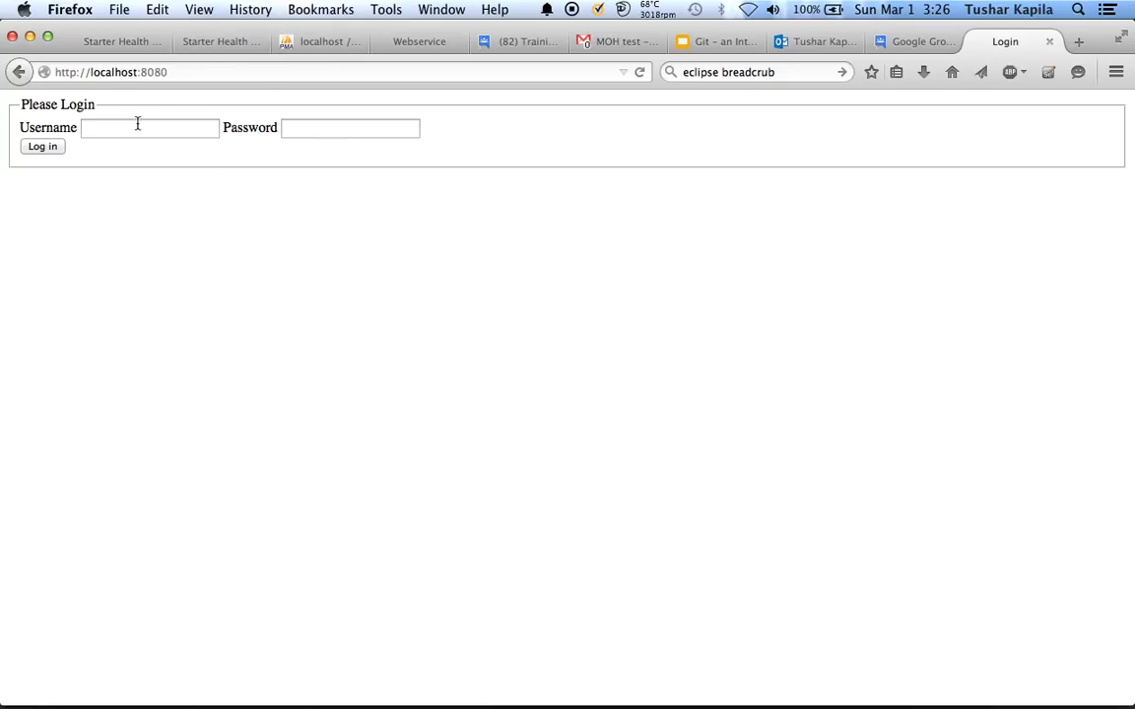
left_click(150, 126)
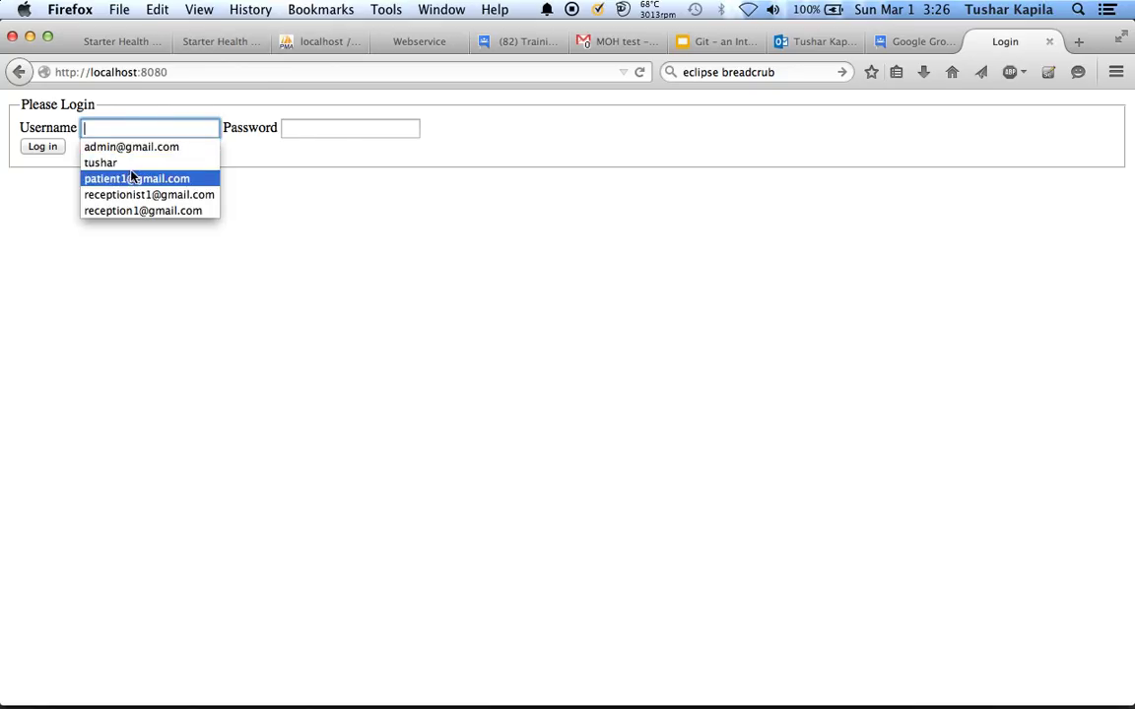
left_click(136, 178)
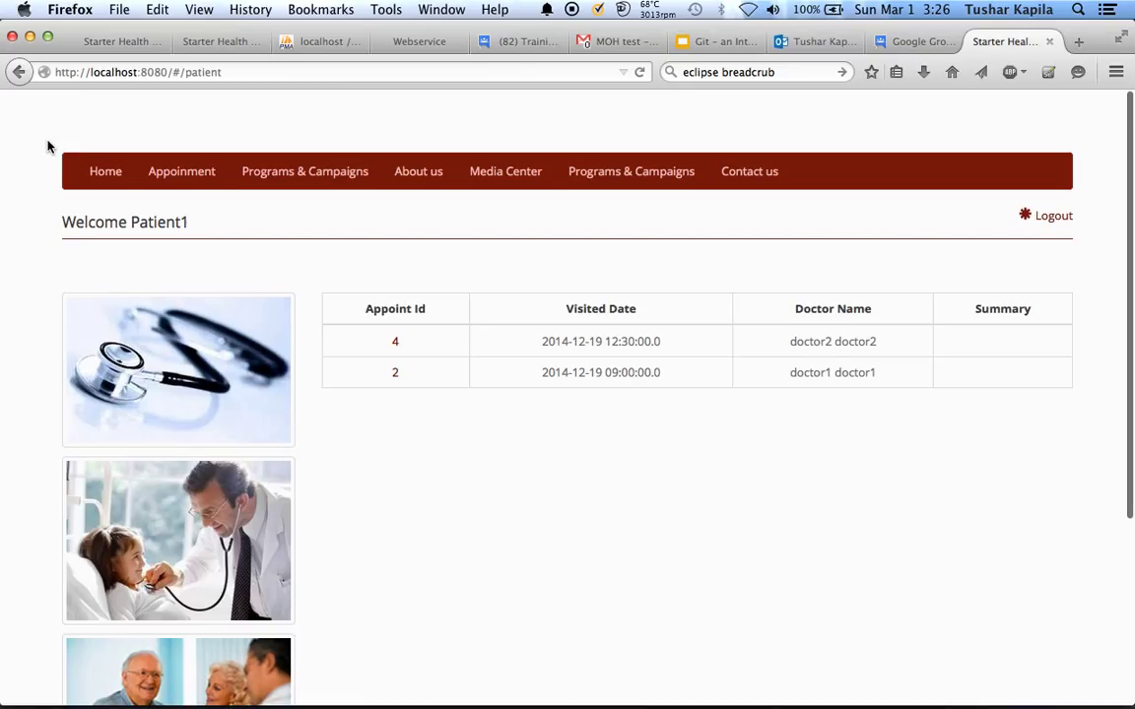
mouse_move(304, 171)
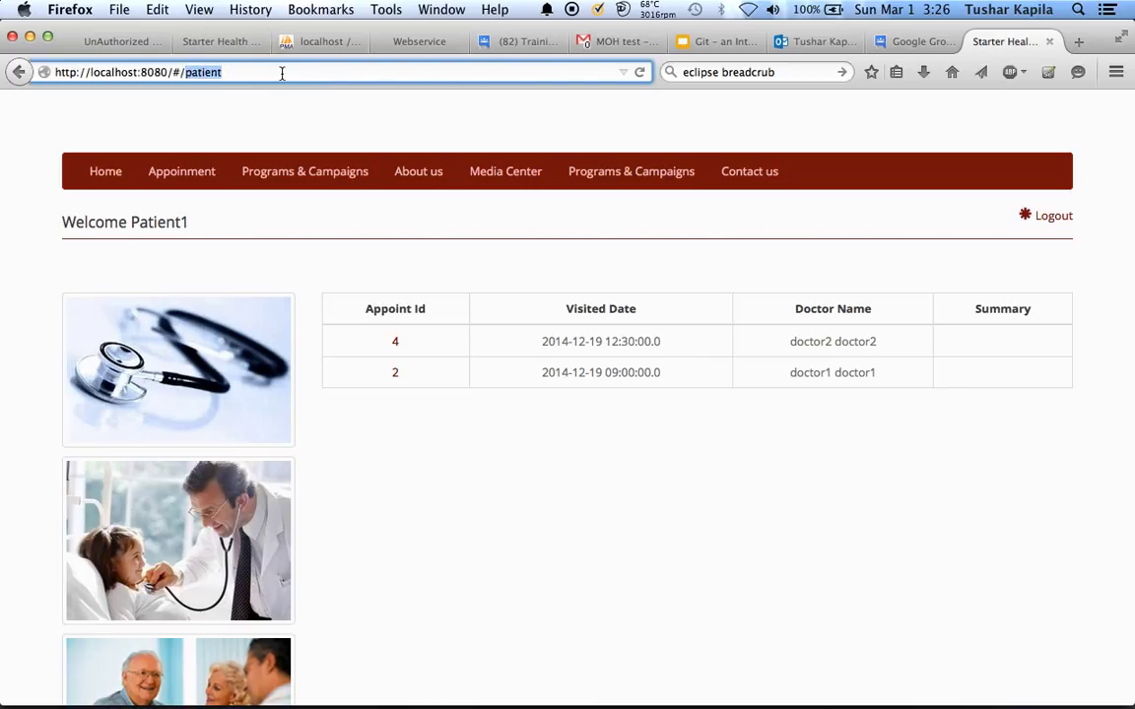
type("reg")
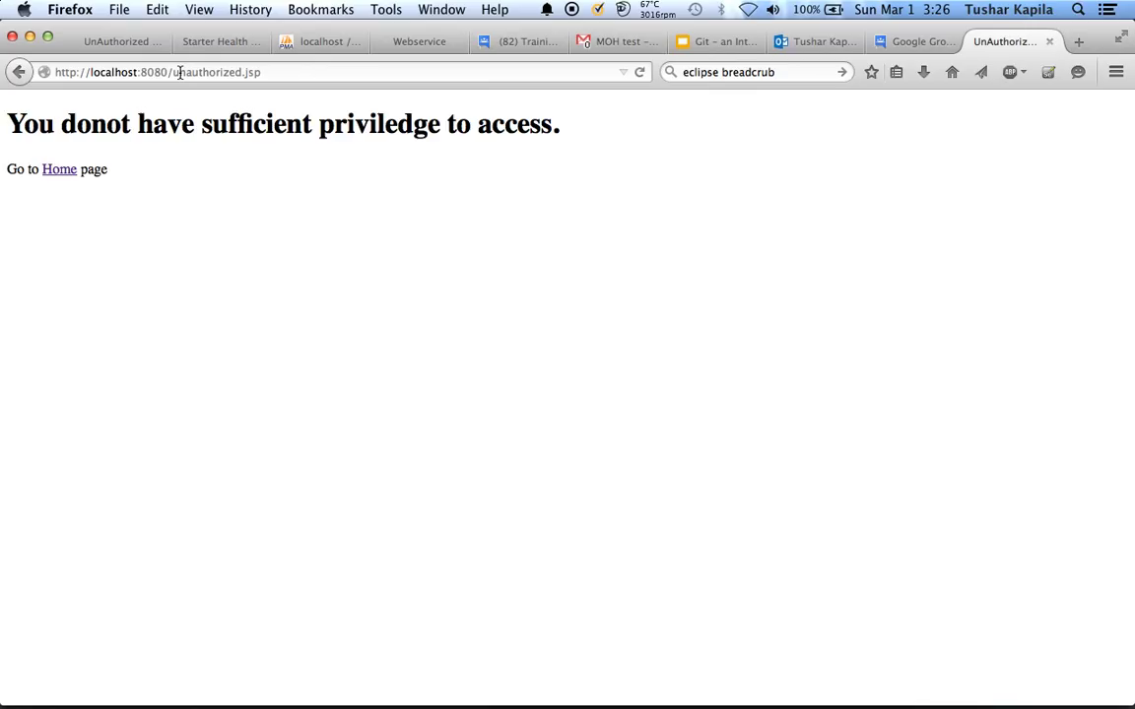
Return to the patient home page and log out back to the login page
left_click(59, 170)
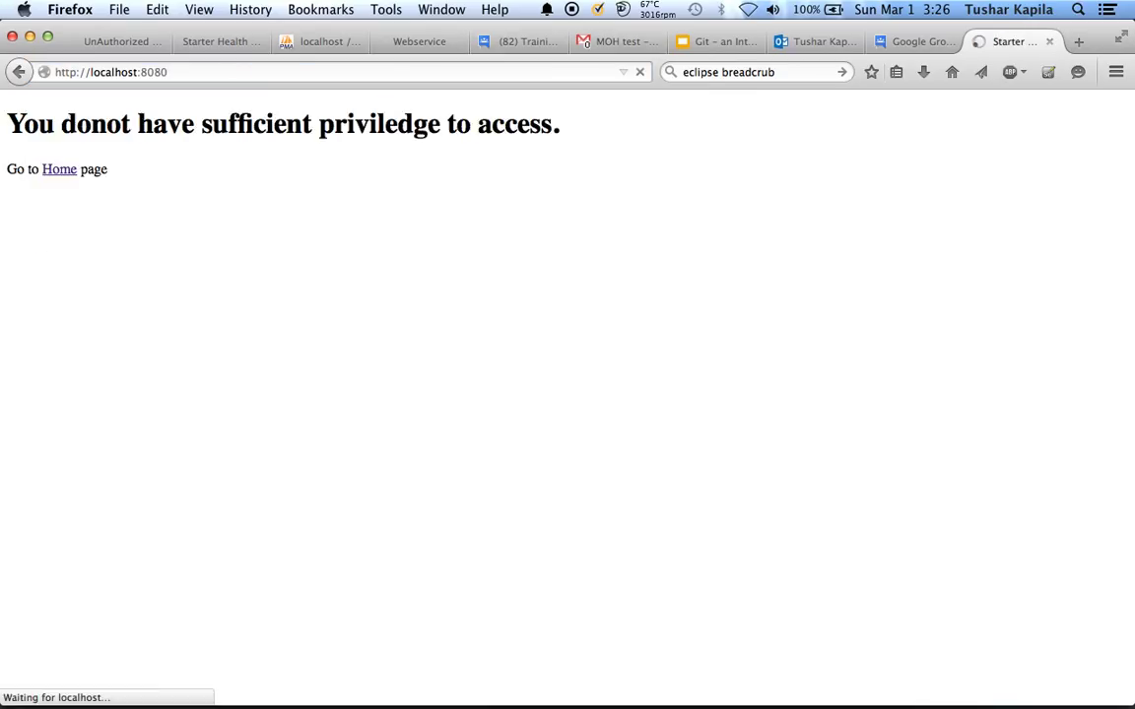
left_click(59, 169)
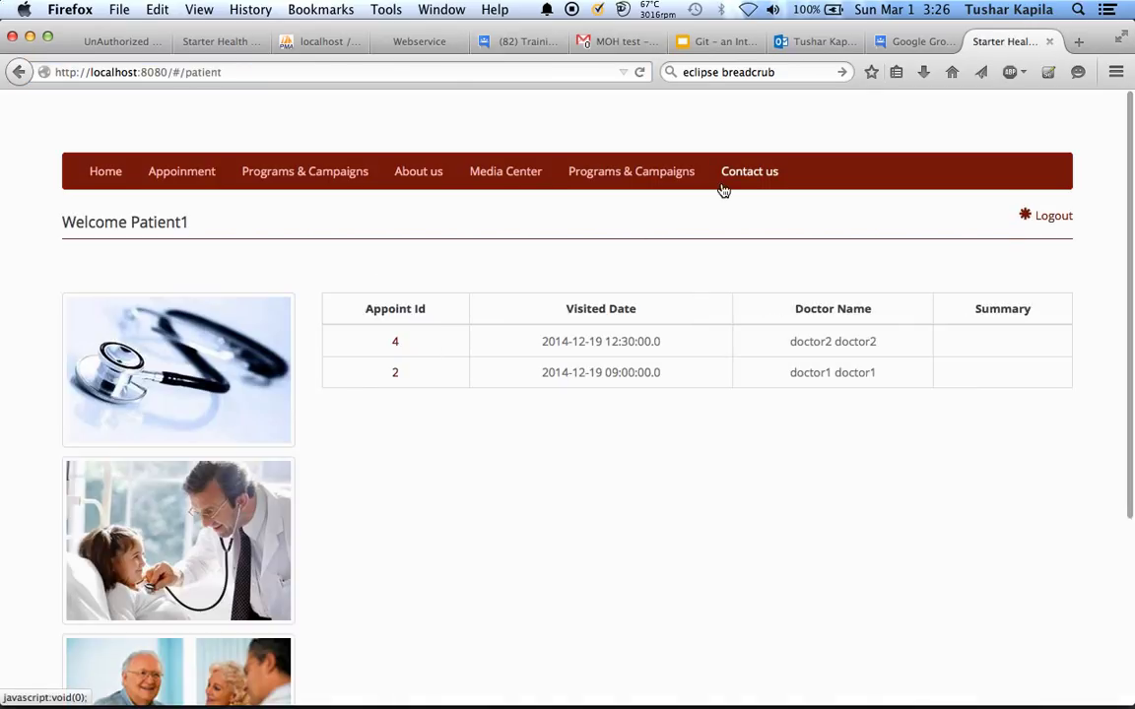
left_click(1053, 214)
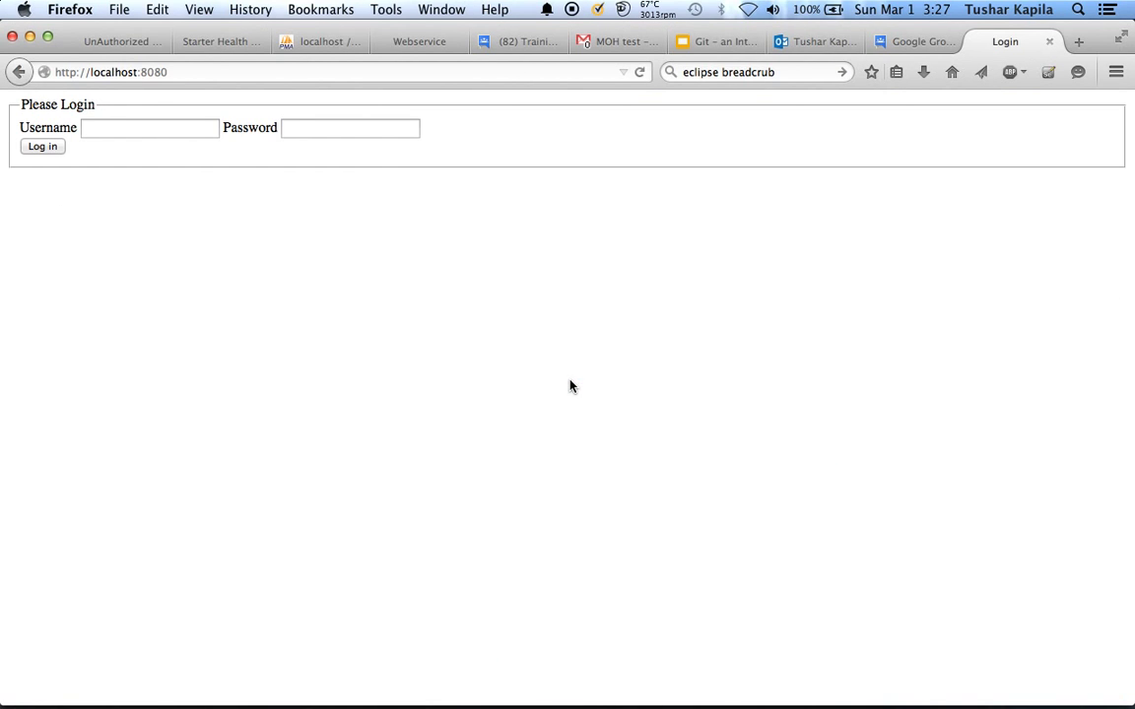
mouse_move(335, 211)
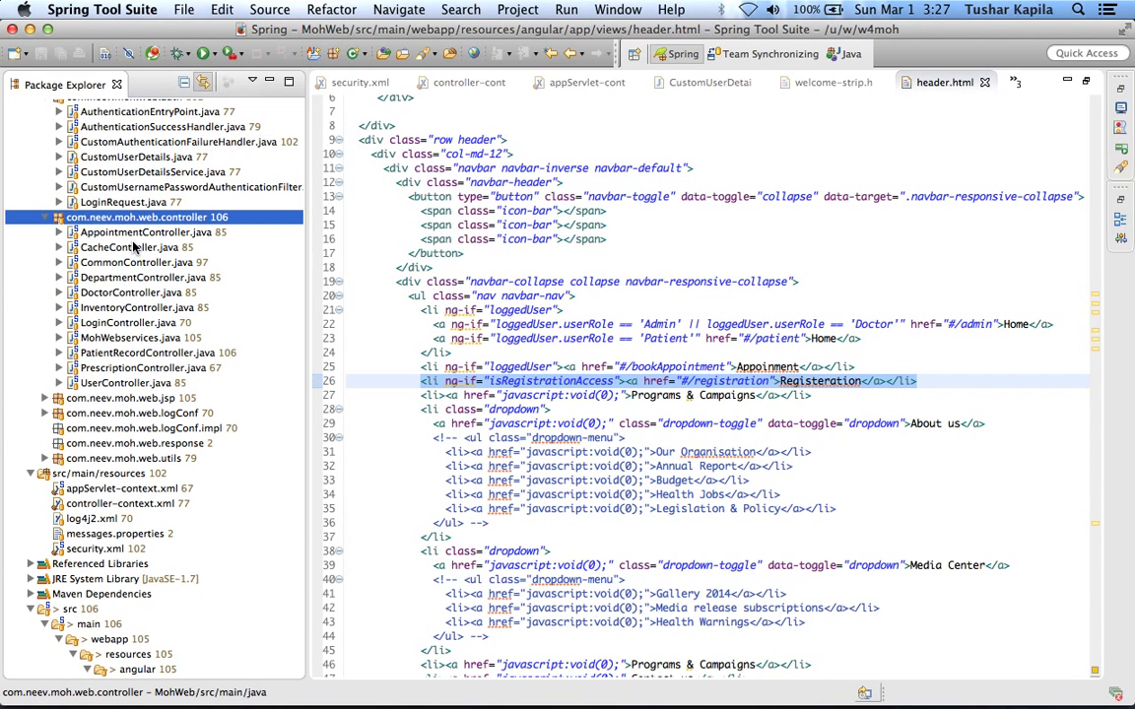
double_click(153, 233)
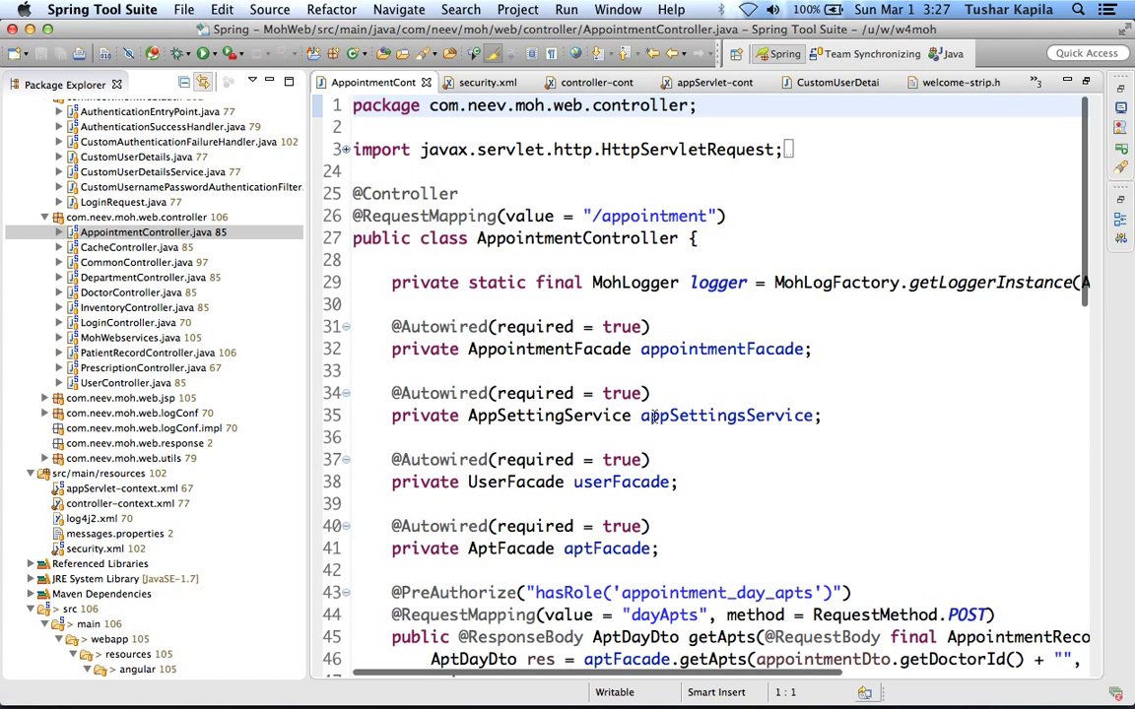
scroll("down", 3)
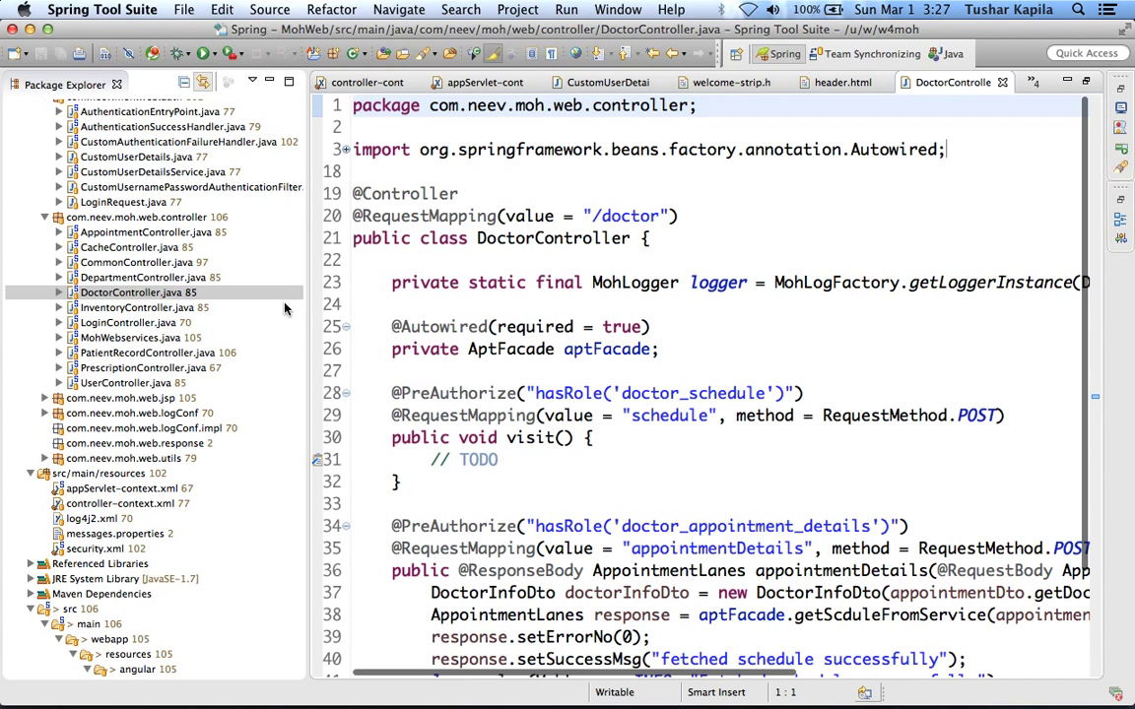
left_click(475, 394)
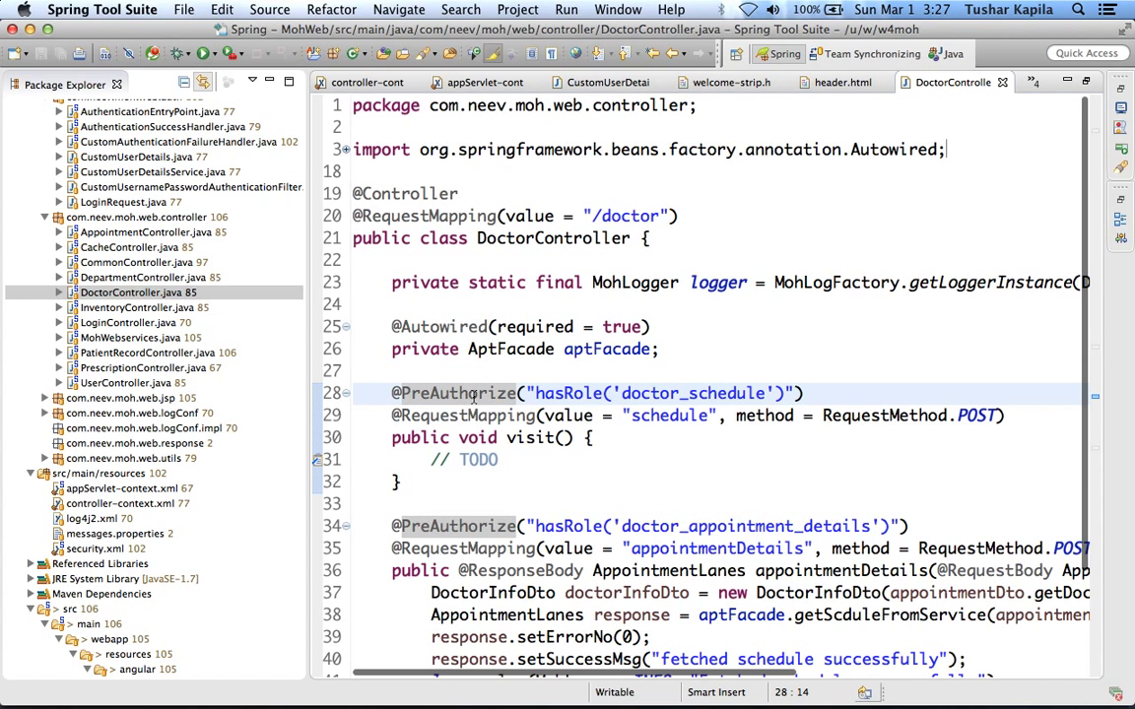